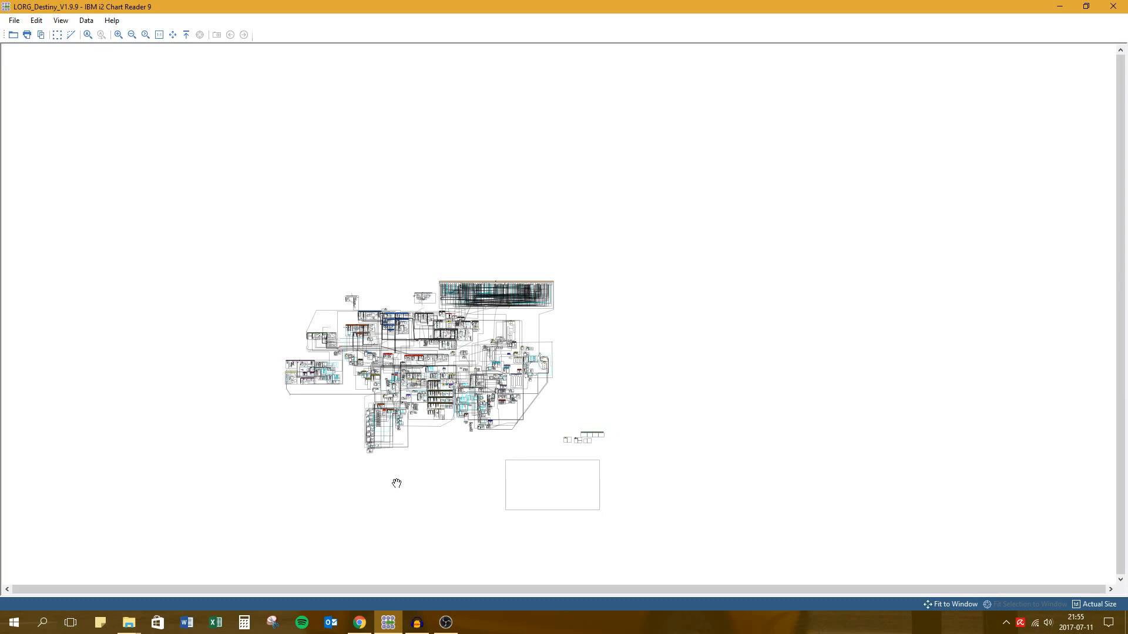
{"action": "mouse_move", "coordinate": [430, 500]}
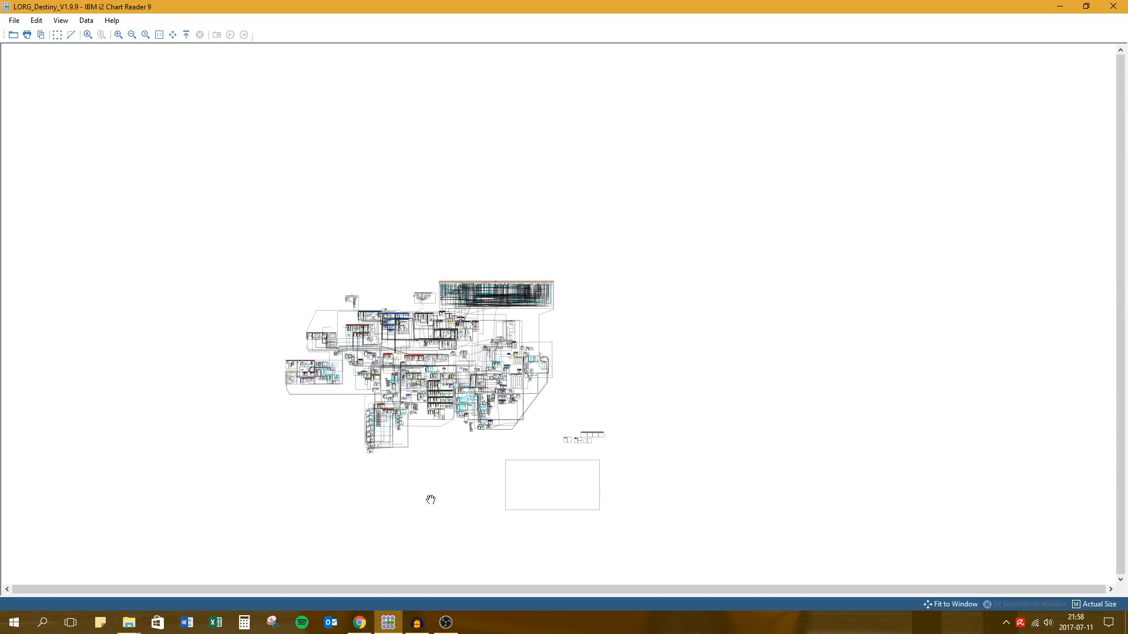
{"action": "mouse_move", "coordinate": [420, 495]}
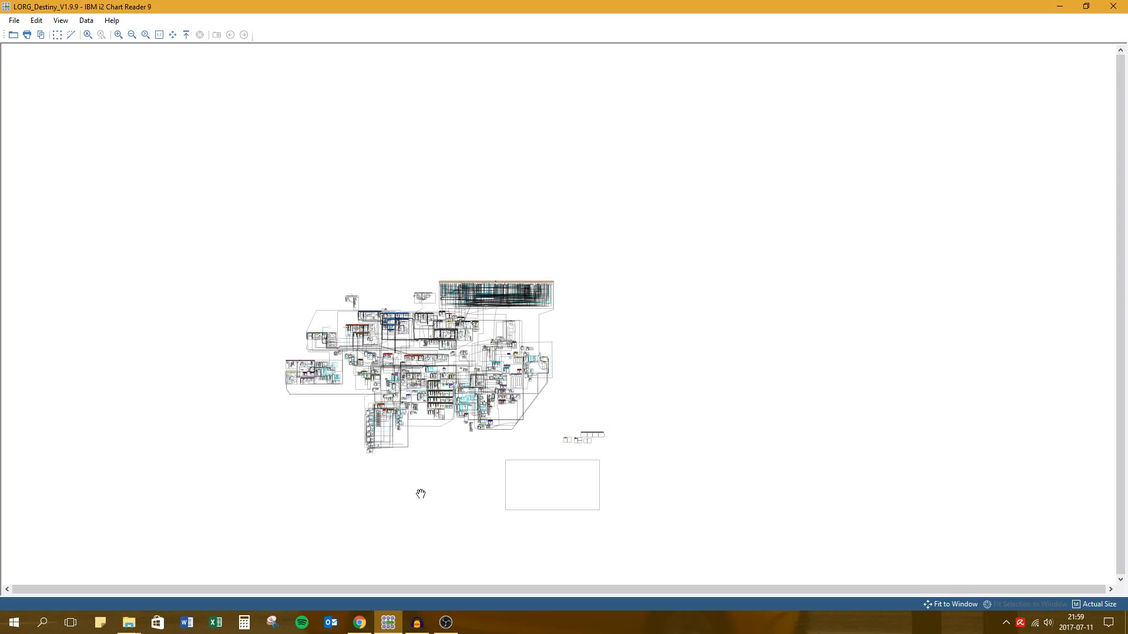
{"action": "mouse_move", "coordinate": [355, 382]}
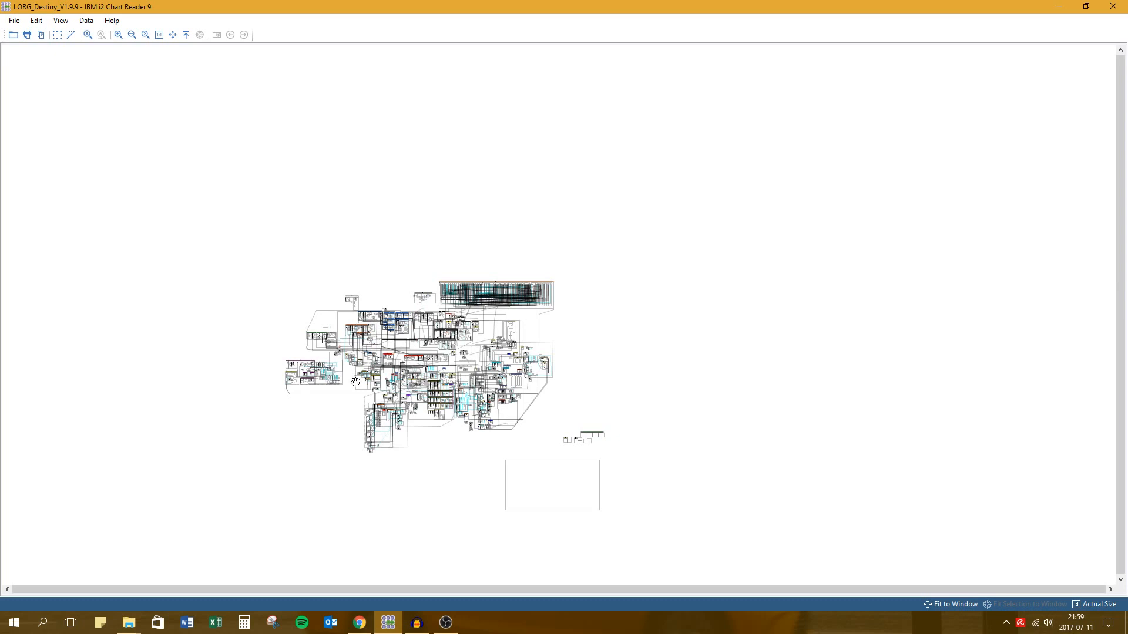
{"action": "mouse_move", "coordinate": [336, 349]}
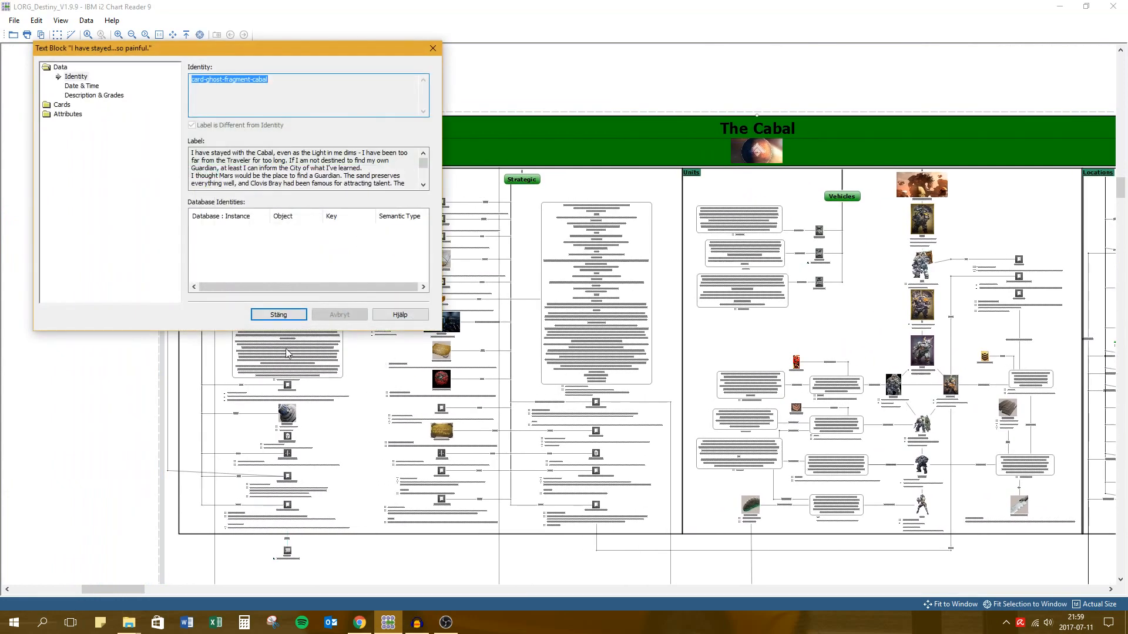
Close the Cabal ghost fragment text block's identity details window.
{"action": "left_click", "coordinate": [278, 315]}
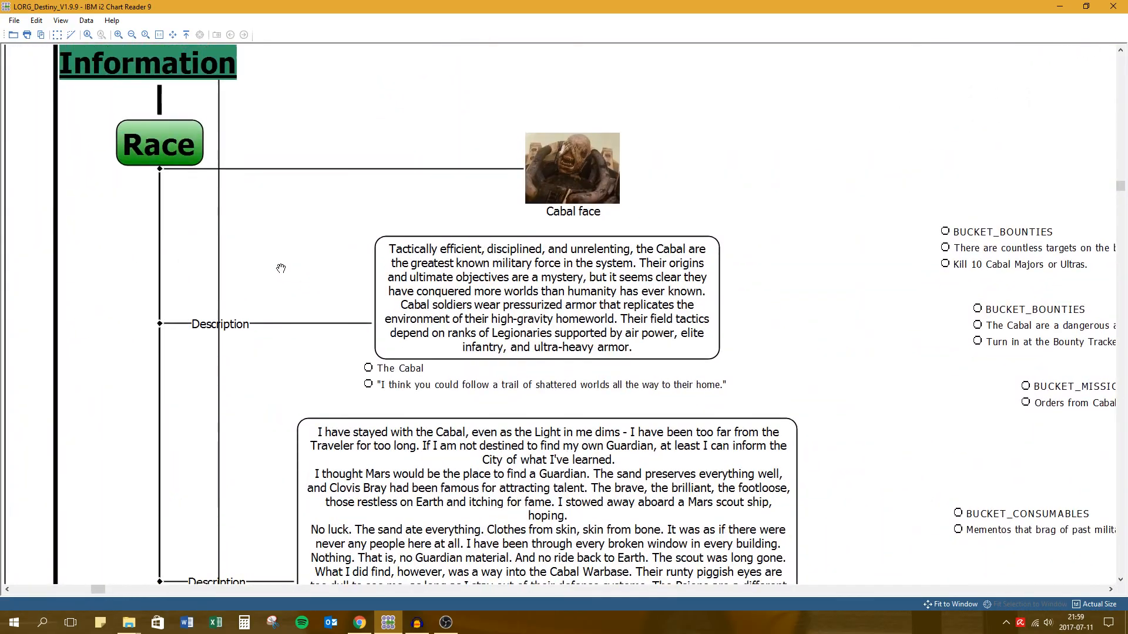
{"action": "mouse_move", "coordinate": [582, 249]}
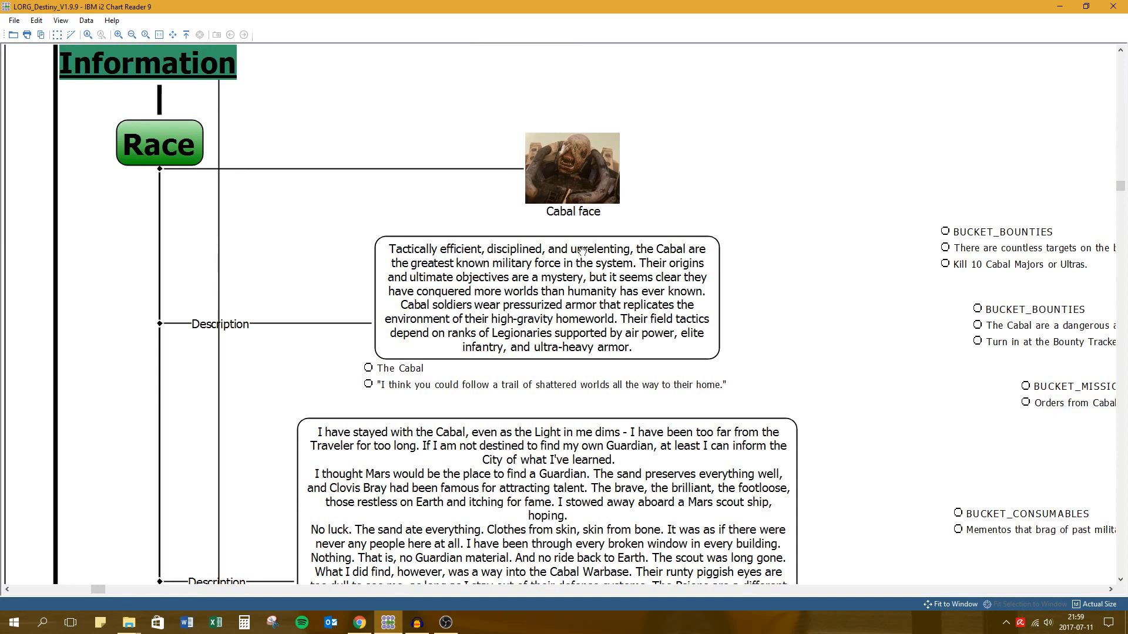
{"action": "mouse_move", "coordinate": [579, 142]}
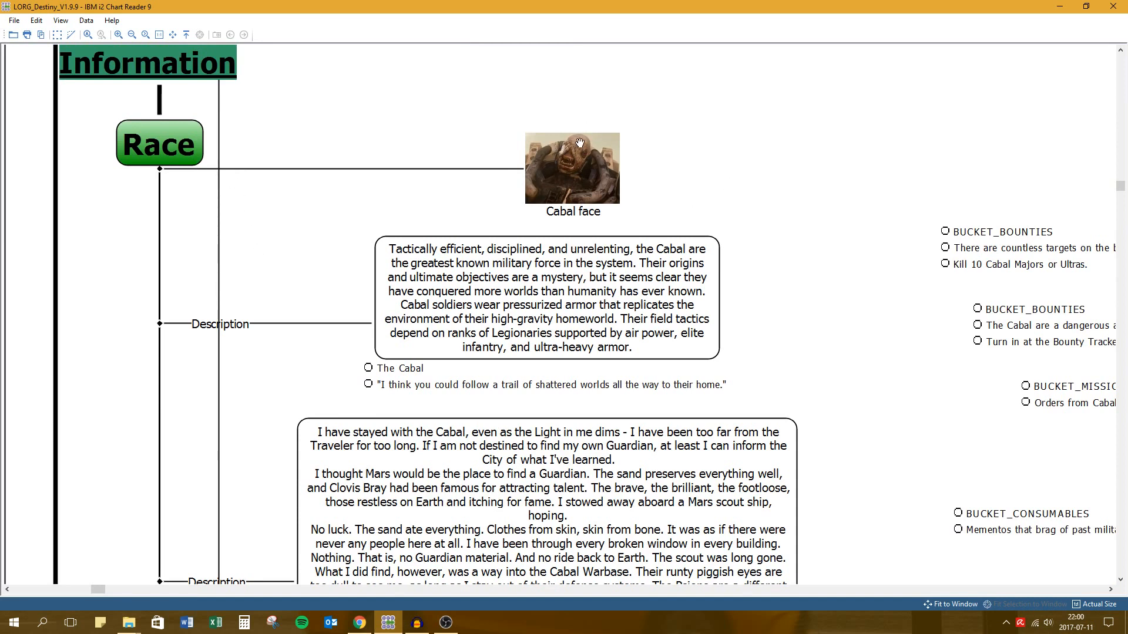
{"action": "mouse_move", "coordinate": [648, 275]}
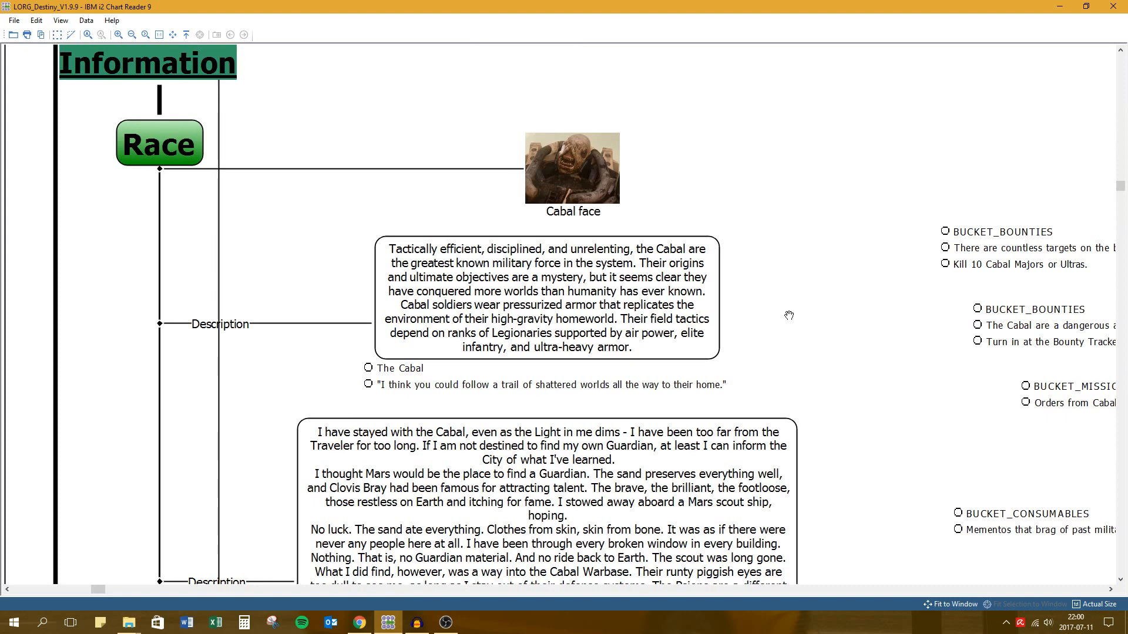
Zoom on the Information > Race area until the Cabal face and description texts are readable.
{"action": "scroll", "scroll_direction": "down", "scroll_amount": 3}
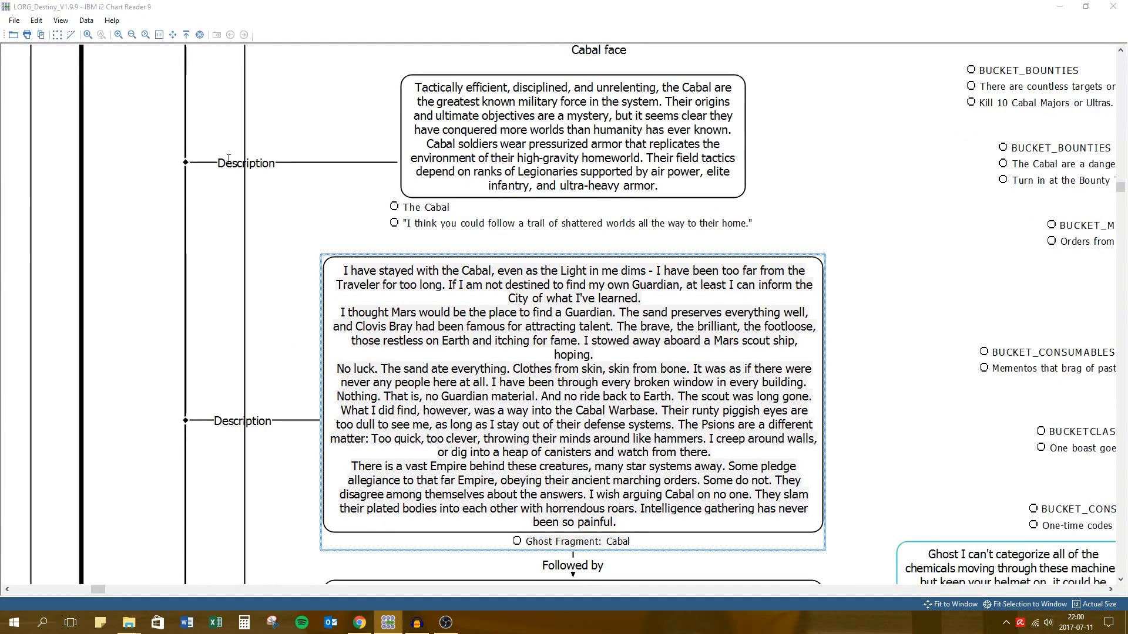
Review the Description link's properties and close them again.
{"action": "double_click", "coordinate": [244, 162]}
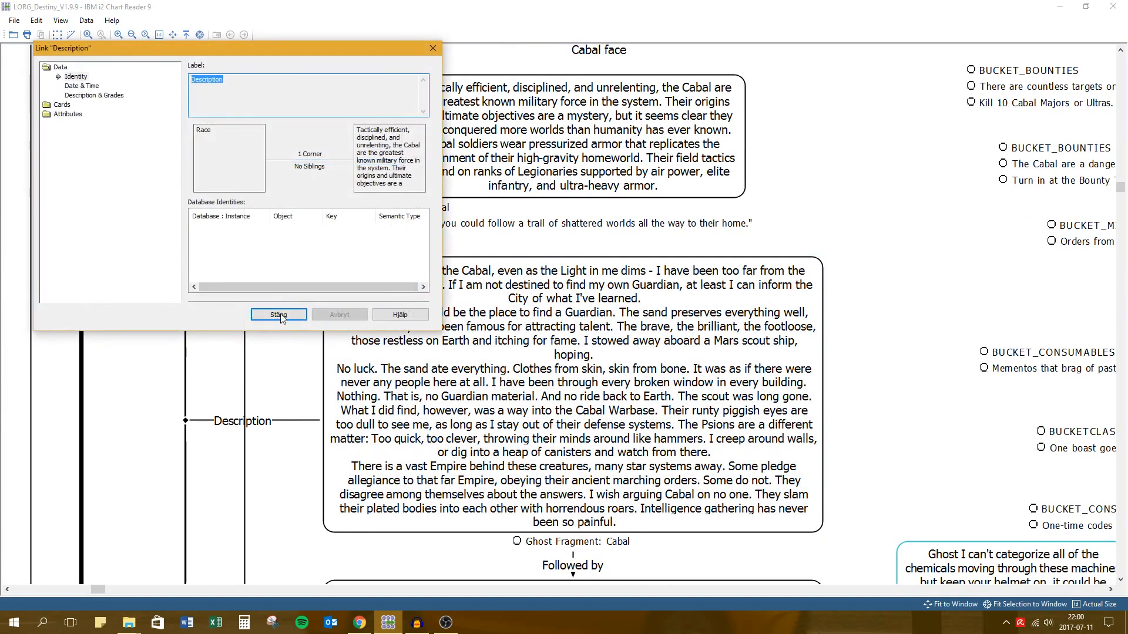
{"action": "left_click", "coordinate": [277, 315]}
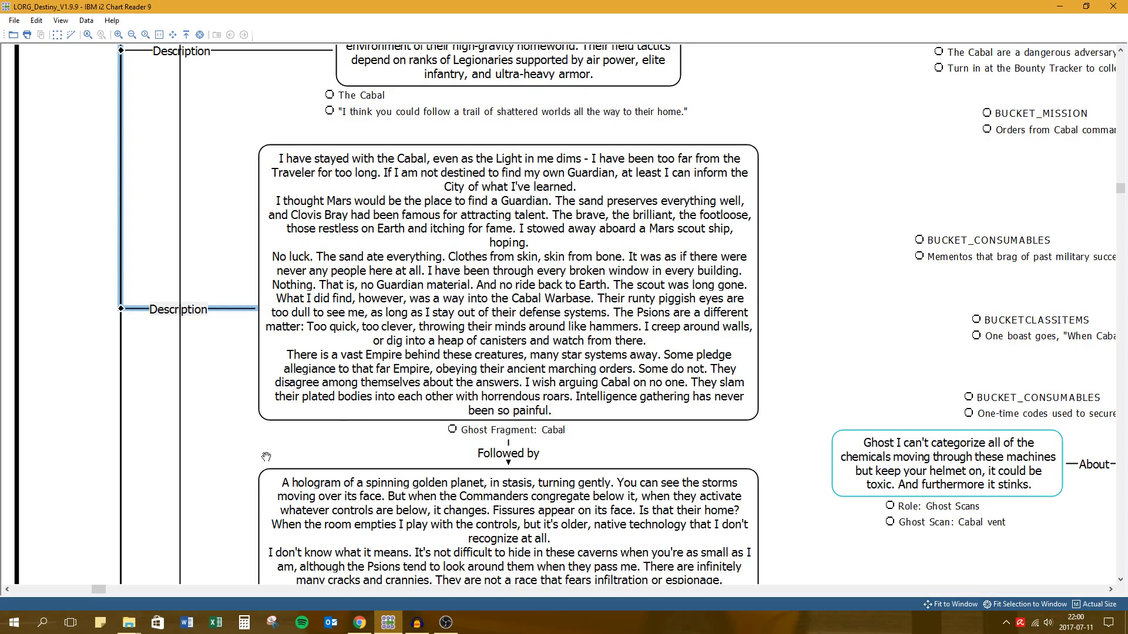
Scroll down to the Cabal Vent, Deployment Orders and Judgment of Mars entries.
{"action": "scroll", "scroll_direction": "down", "scroll_amount": 3}
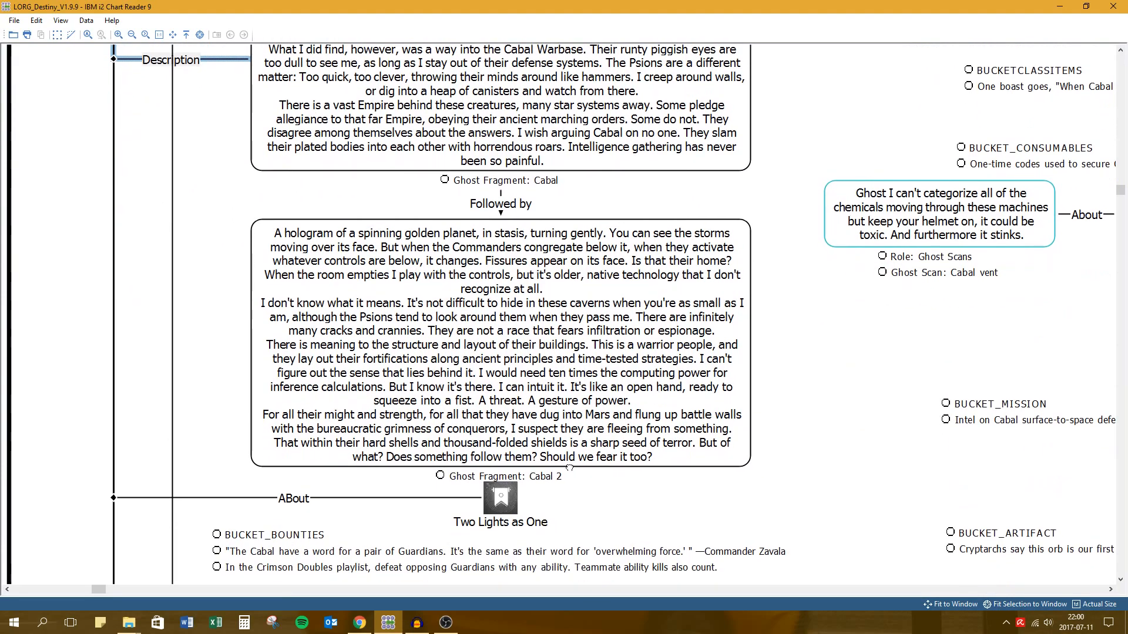
{"action": "scroll", "scroll_direction": "down", "scroll_amount": 3}
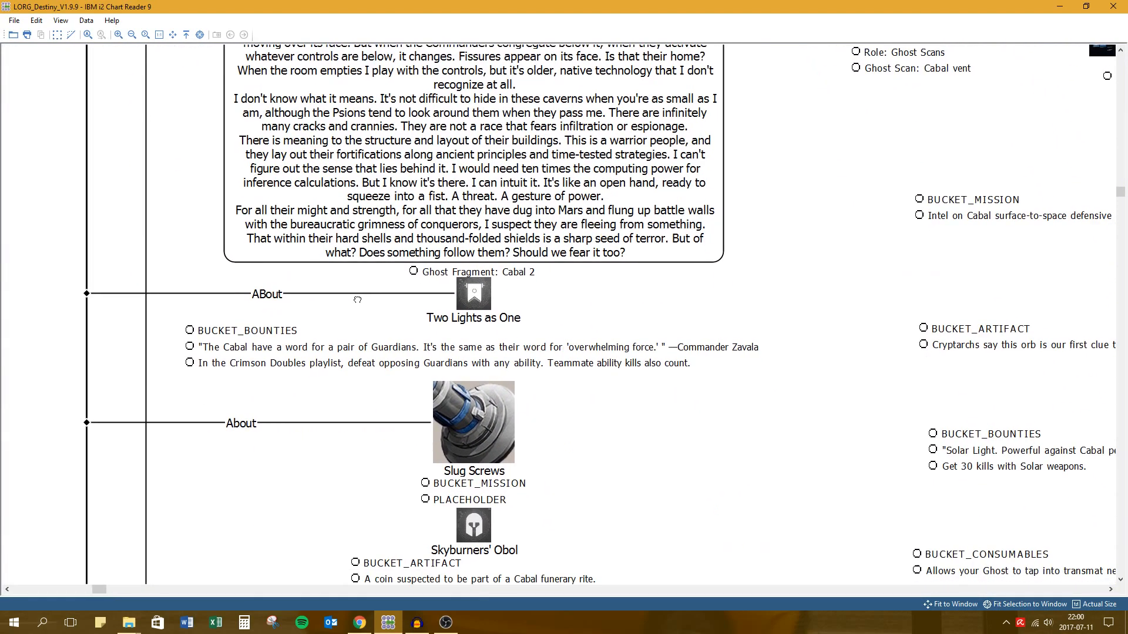
{"action": "scroll", "scroll_direction": "down", "scroll_amount": 3}
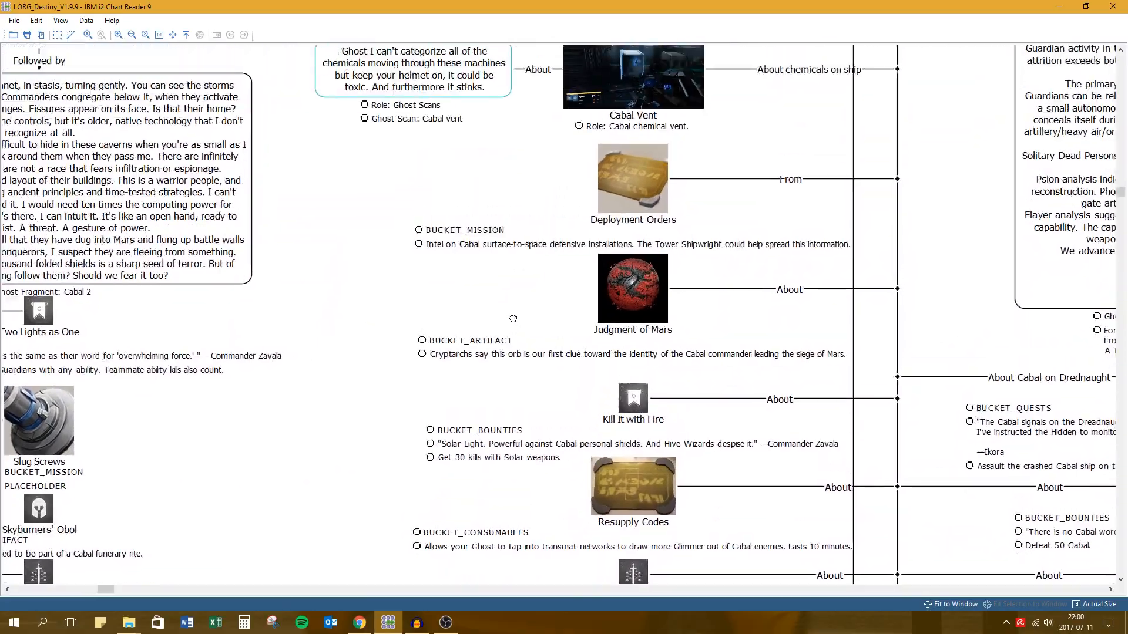
Pan past Valus and the Centurion Rank to view the Colossus, Phalanx, Centurion and Legionary entries together.
{"action": "scroll", "scroll_direction": "up", "scroll_amount": 3}
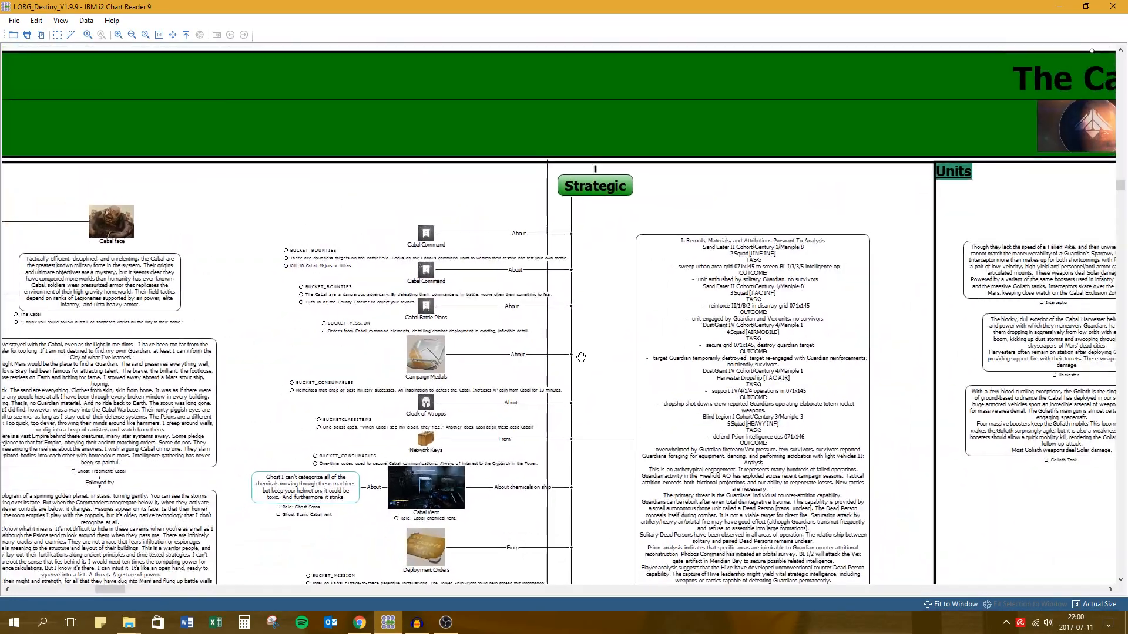
{"action": "scroll", "scroll_direction": "down", "scroll_amount": 3}
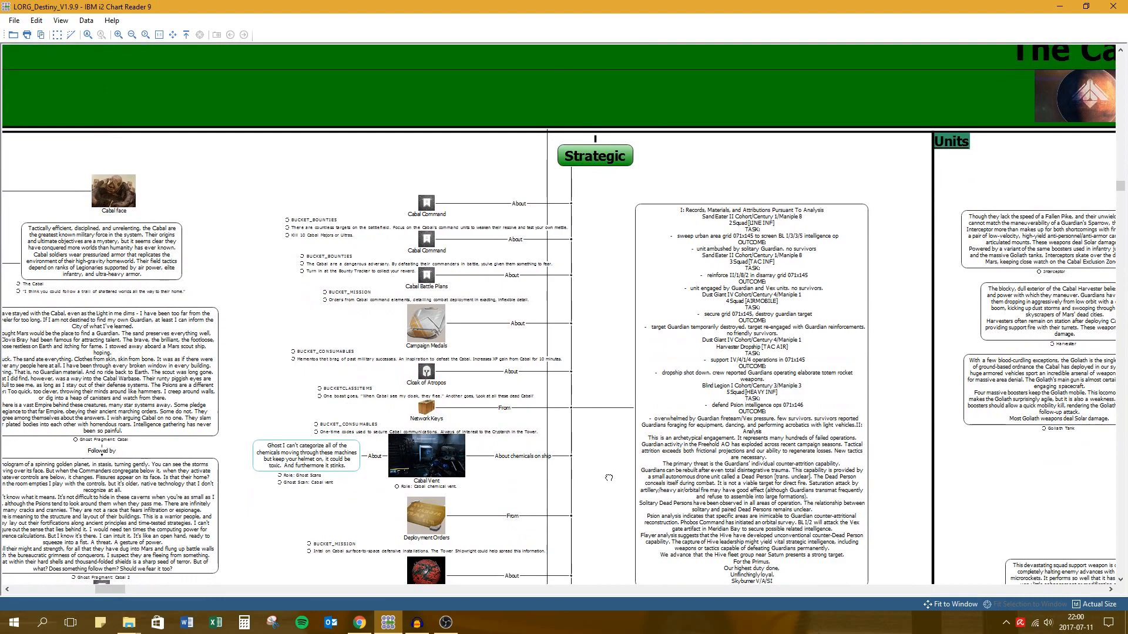
{"action": "scroll", "scroll_direction": "down", "scroll_amount": 3}
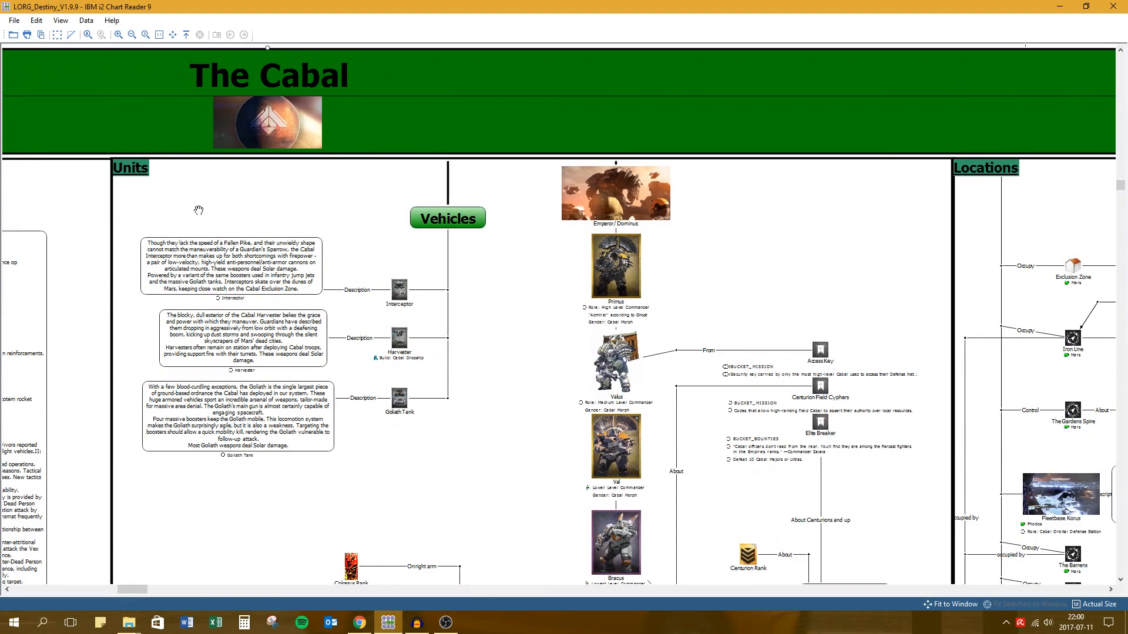
{"action": "mouse_move", "coordinate": [468, 306]}
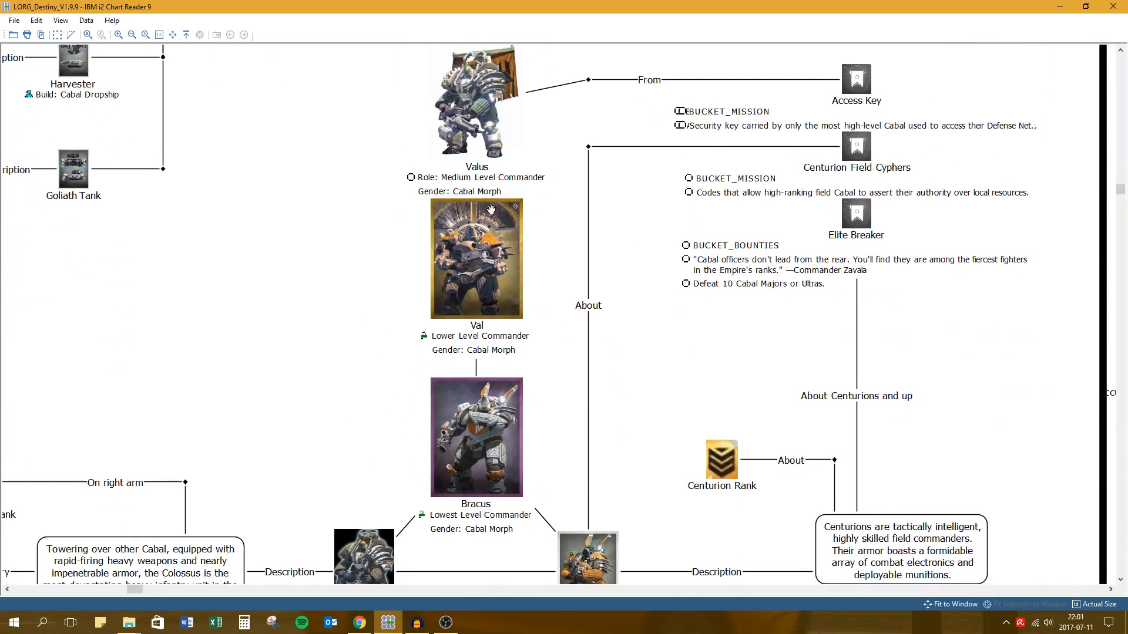
{"action": "mouse_move", "coordinate": [440, 278]}
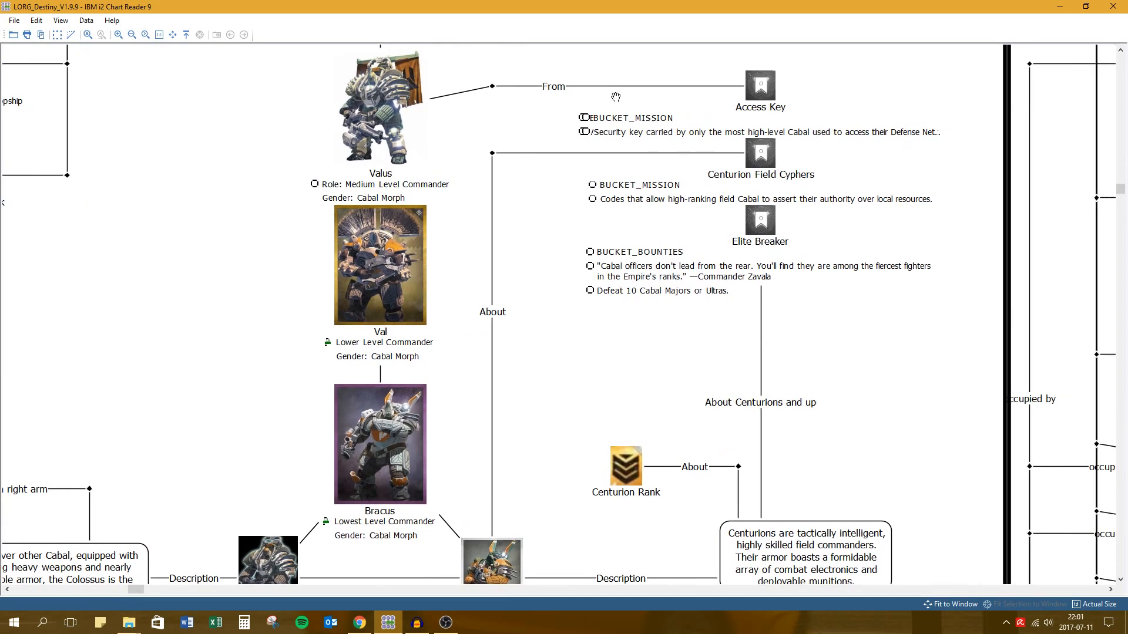
{"action": "mouse_move", "coordinate": [532, 419]}
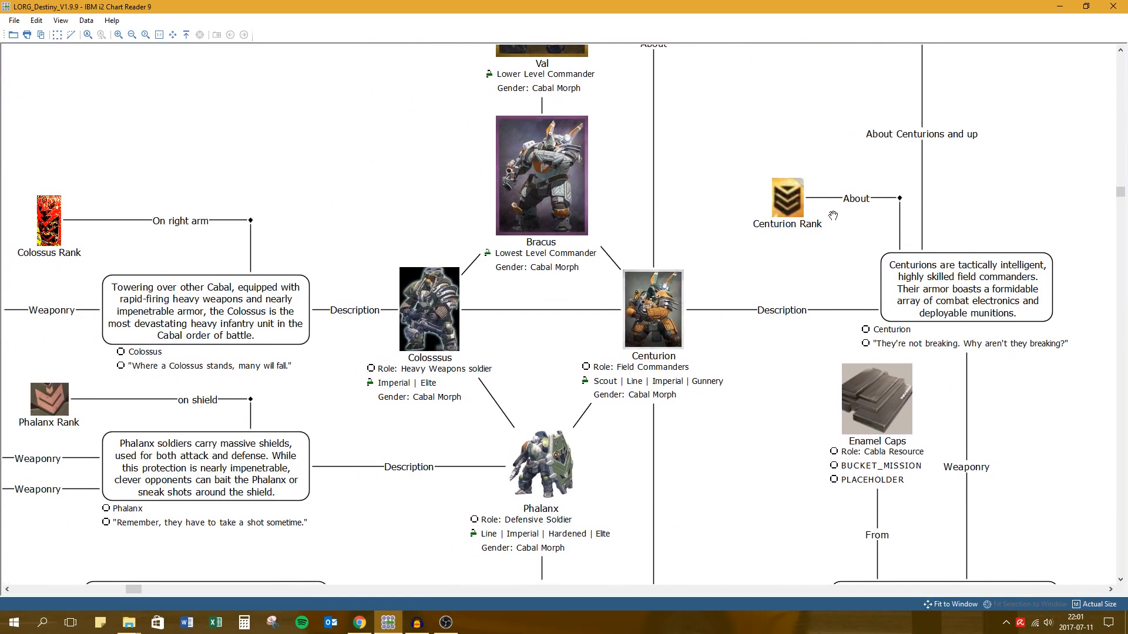
{"action": "mouse_move", "coordinate": [752, 220]}
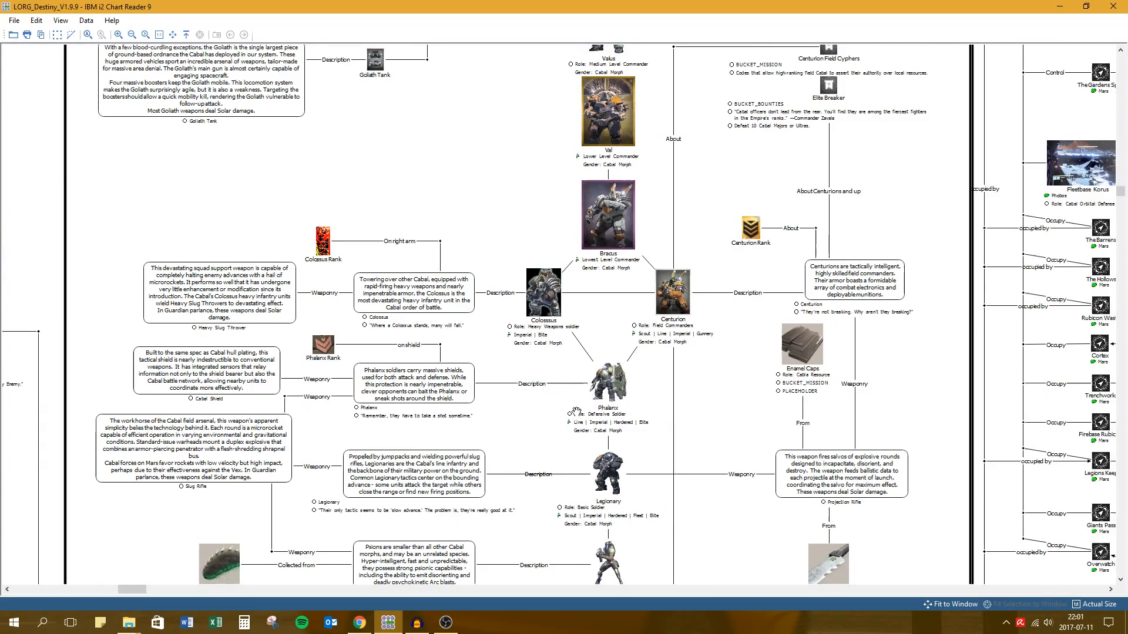
Scroll across the Mars occupied locations and Siege Dancers toward the Legions & Commanders section.
{"action": "scroll", "scroll_direction": "down", "scroll_amount": 3}
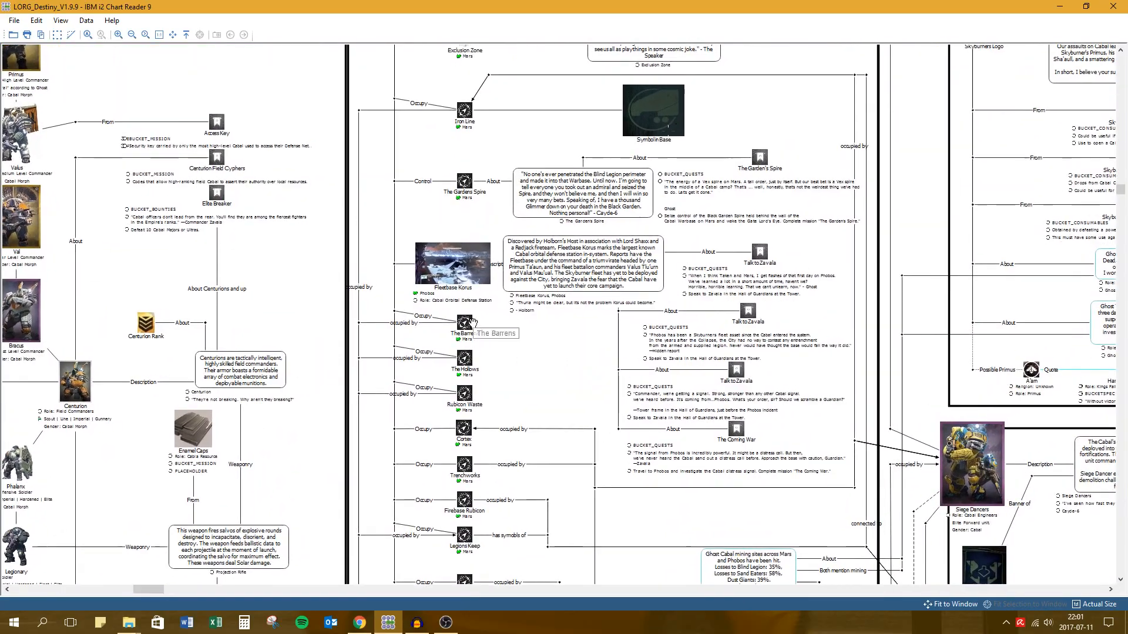
{"action": "mouse_move", "coordinate": [474, 351]}
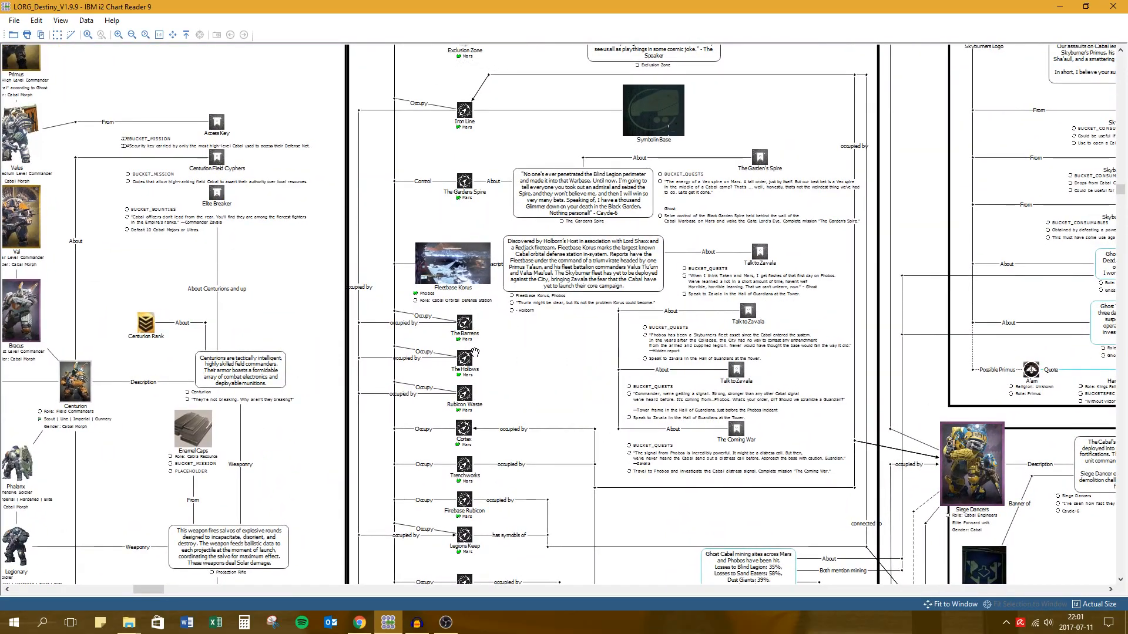
{"action": "scroll", "scroll_direction": "down", "scroll_amount": 3}
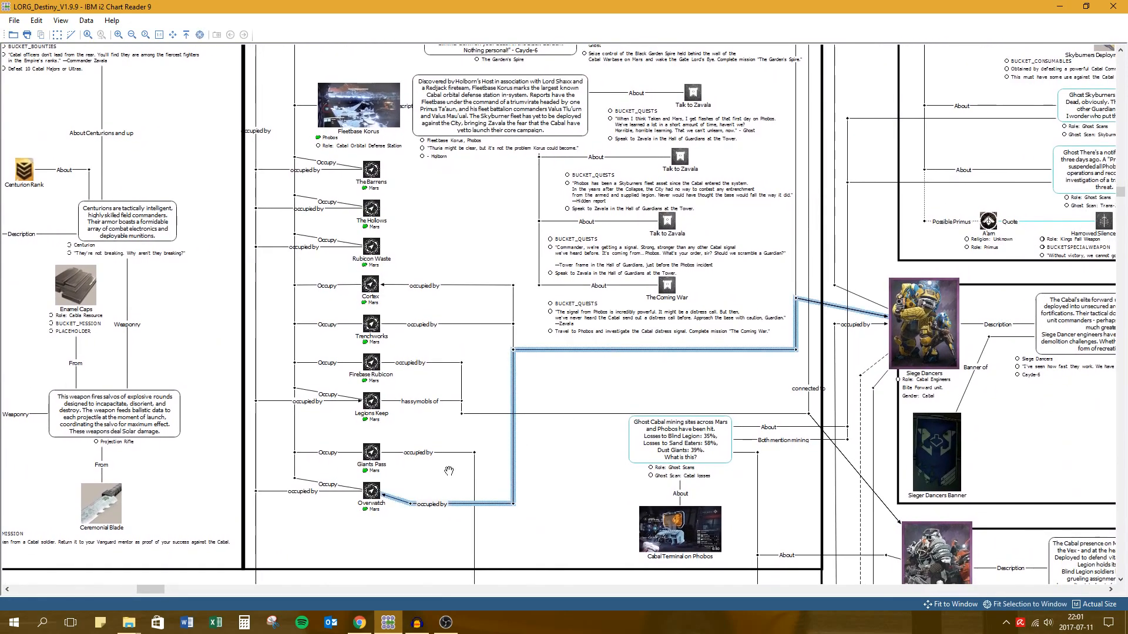
{"action": "mouse_move", "coordinate": [353, 518]}
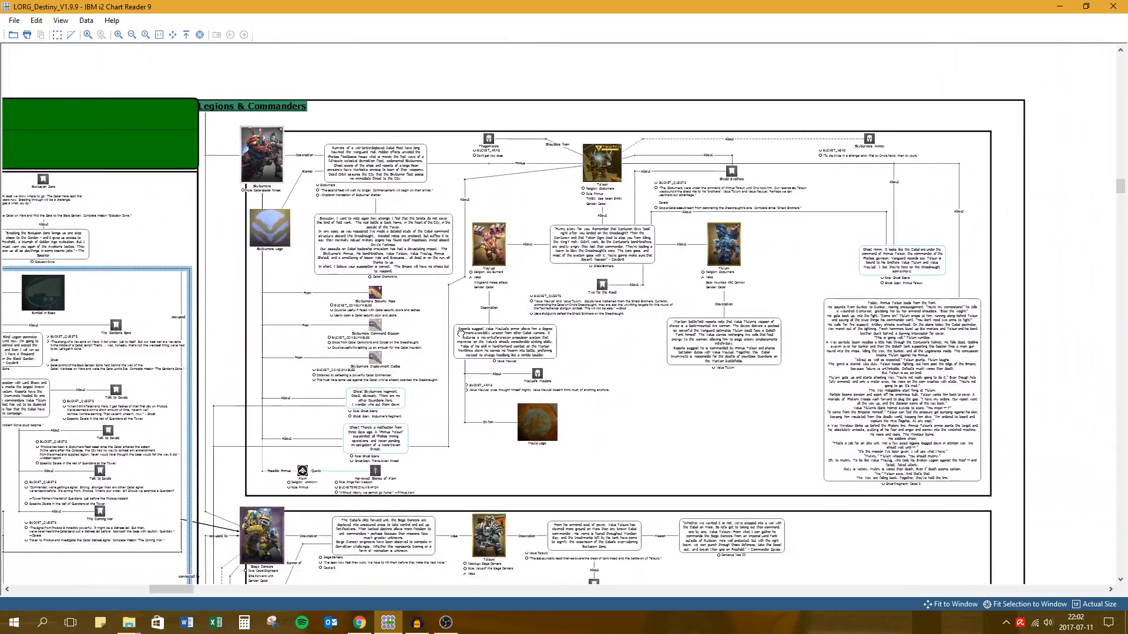
Zoom on Primus Ta'aun's Skyburners group, then scroll down to Blind Legion and Dust Giants.
{"action": "scroll", "scroll_direction": "up", "scroll_amount": 3}
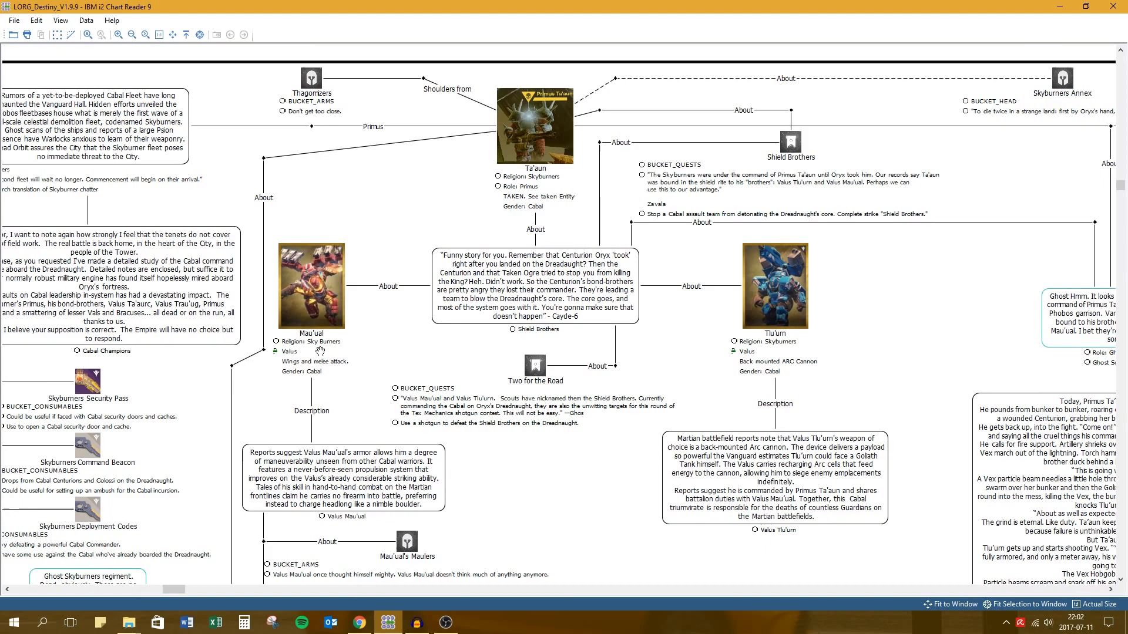
{"action": "mouse_move", "coordinate": [789, 280]}
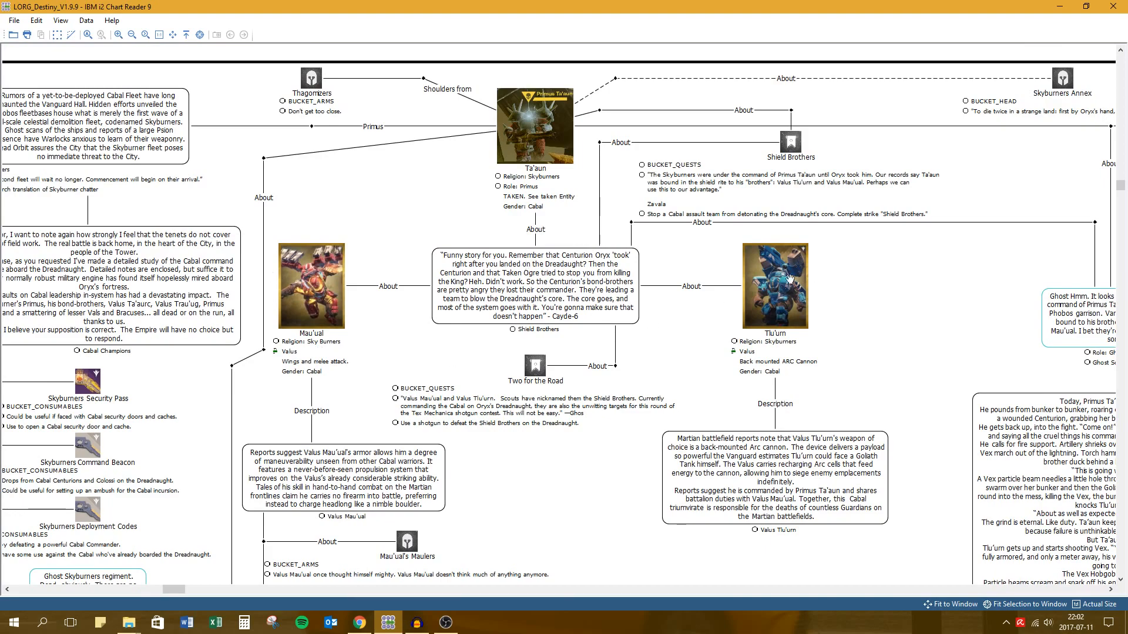
{"action": "mouse_move", "coordinate": [372, 366]}
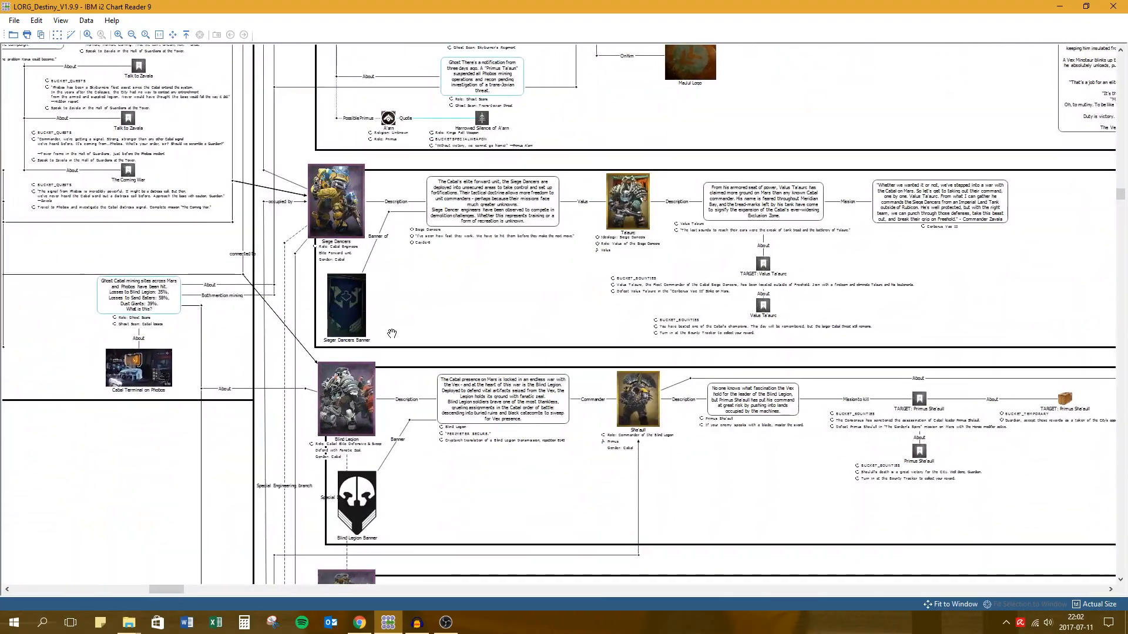
{"action": "scroll", "scroll_direction": "down", "scroll_amount": 3}
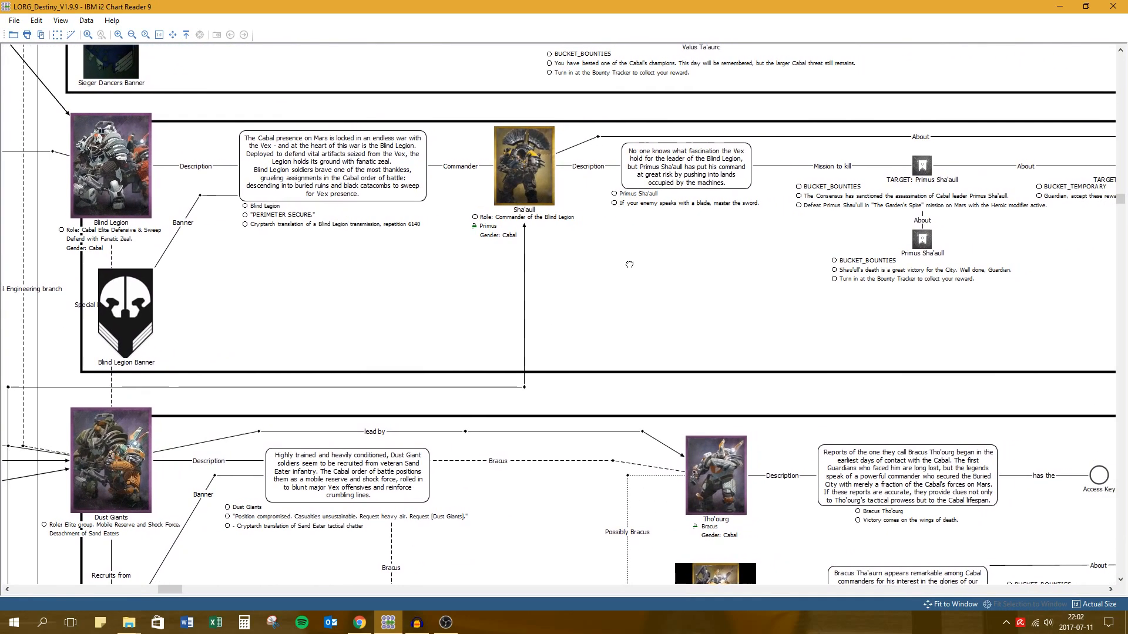
{"action": "scroll", "scroll_direction": "down", "scroll_amount": 3}
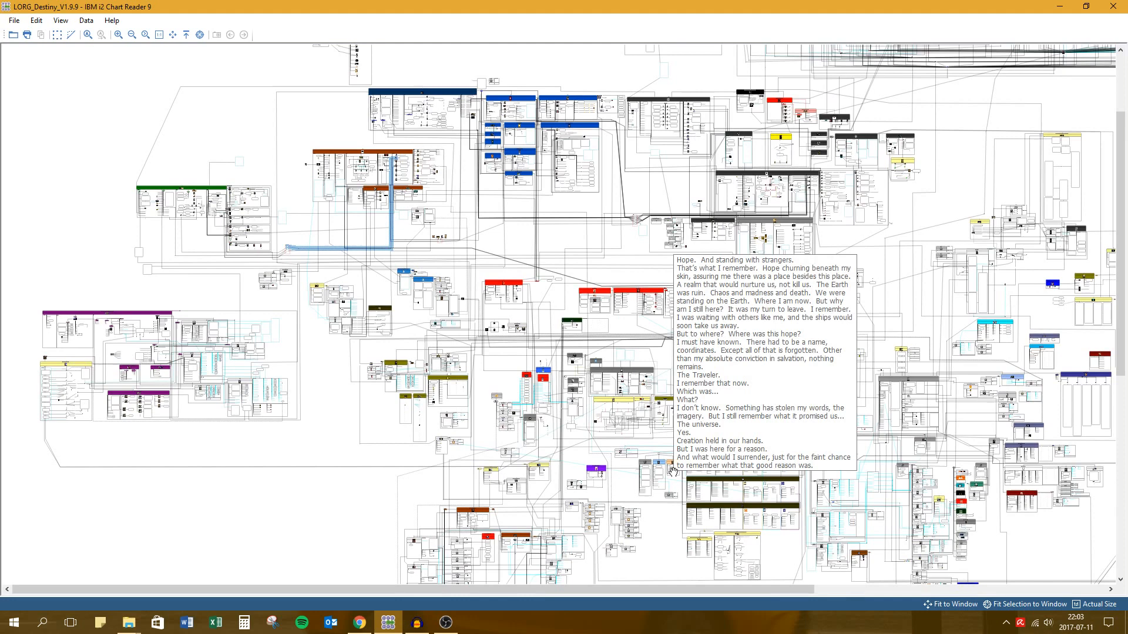
{"action": "mouse_move", "coordinate": [654, 514]}
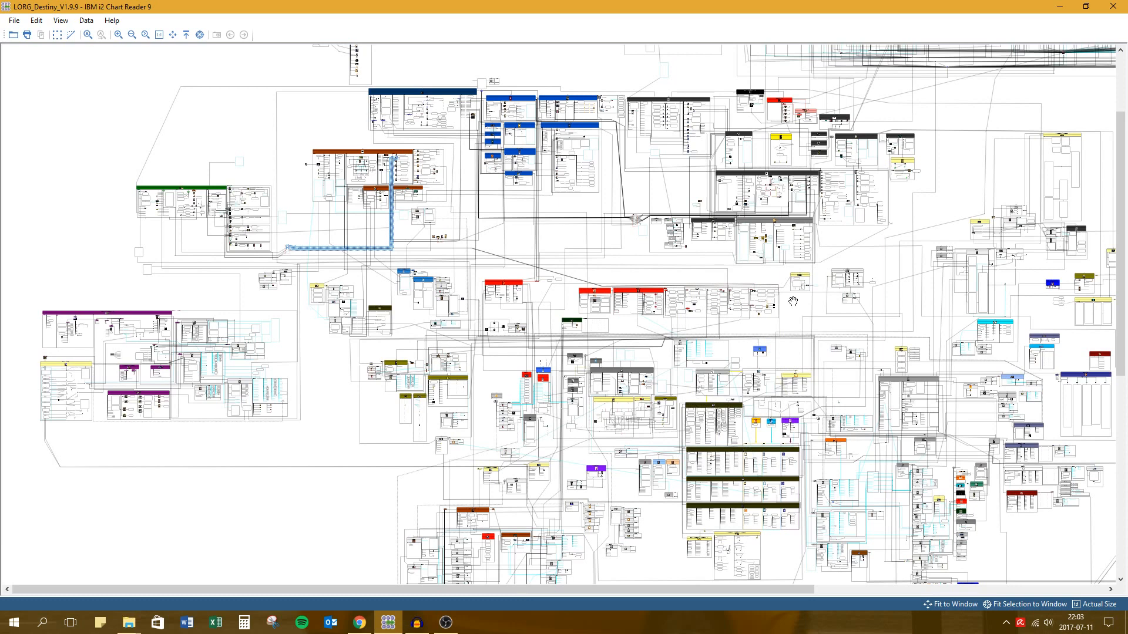
{"action": "mouse_move", "coordinate": [779, 301]}
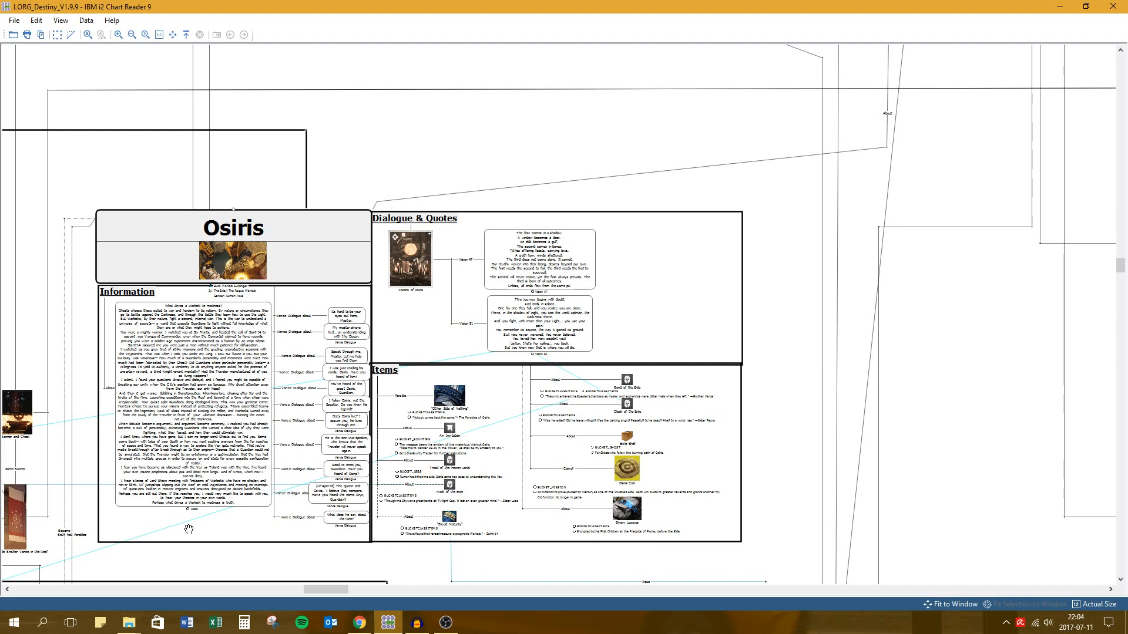
{"action": "mouse_move", "coordinate": [308, 350]}
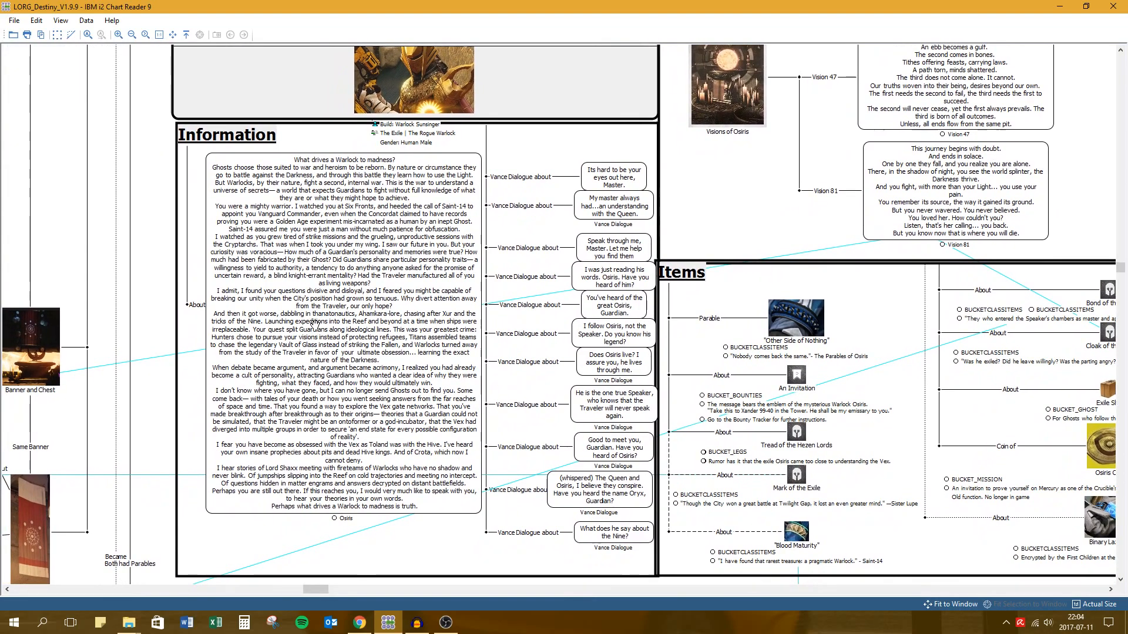
Zoom on the Osiris card so its Information and Dialogue & Quotes panels are readable.
{"action": "scroll", "scroll_direction": "up", "scroll_amount": 3}
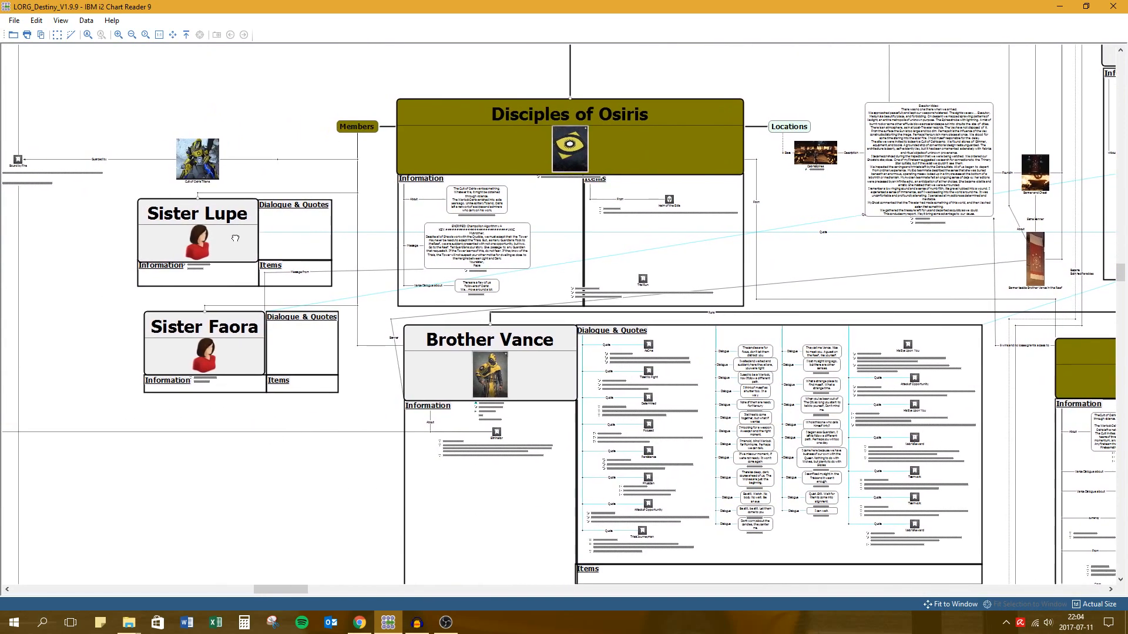
{"action": "mouse_move", "coordinate": [435, 370]}
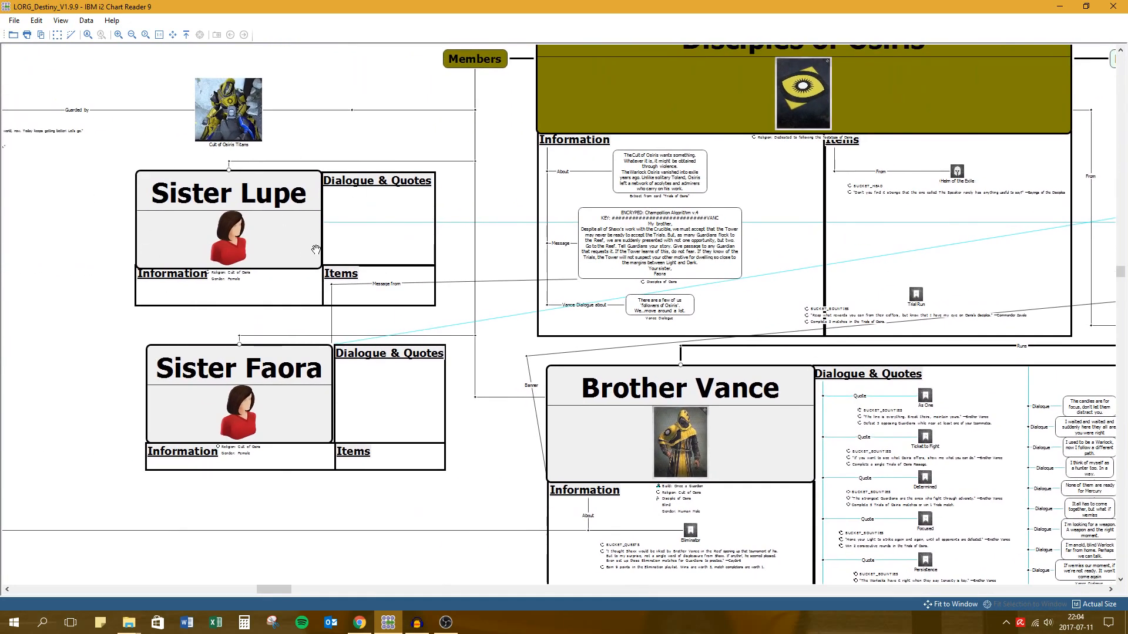
{"action": "mouse_move", "coordinate": [271, 276]}
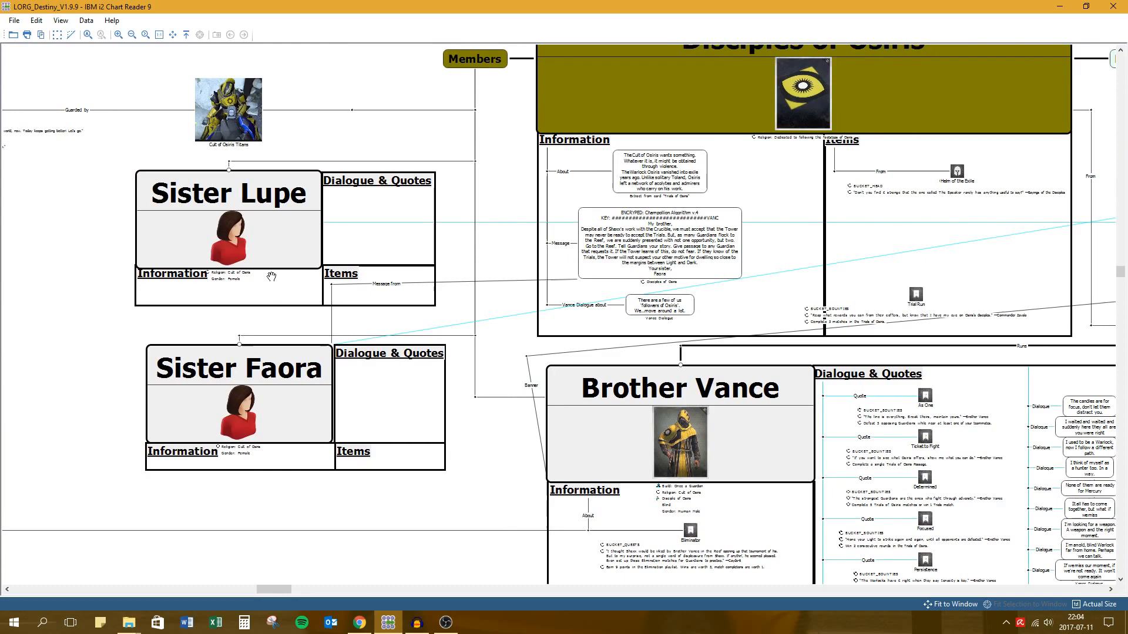
{"action": "mouse_move", "coordinate": [284, 358]}
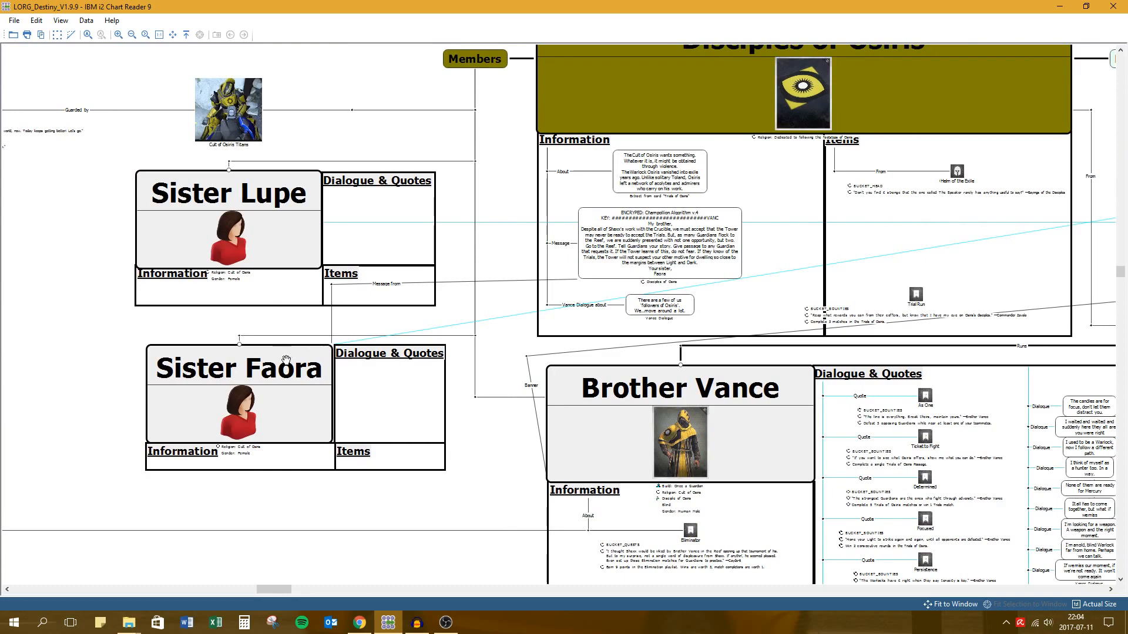
{"action": "mouse_move", "coordinate": [62, 313]}
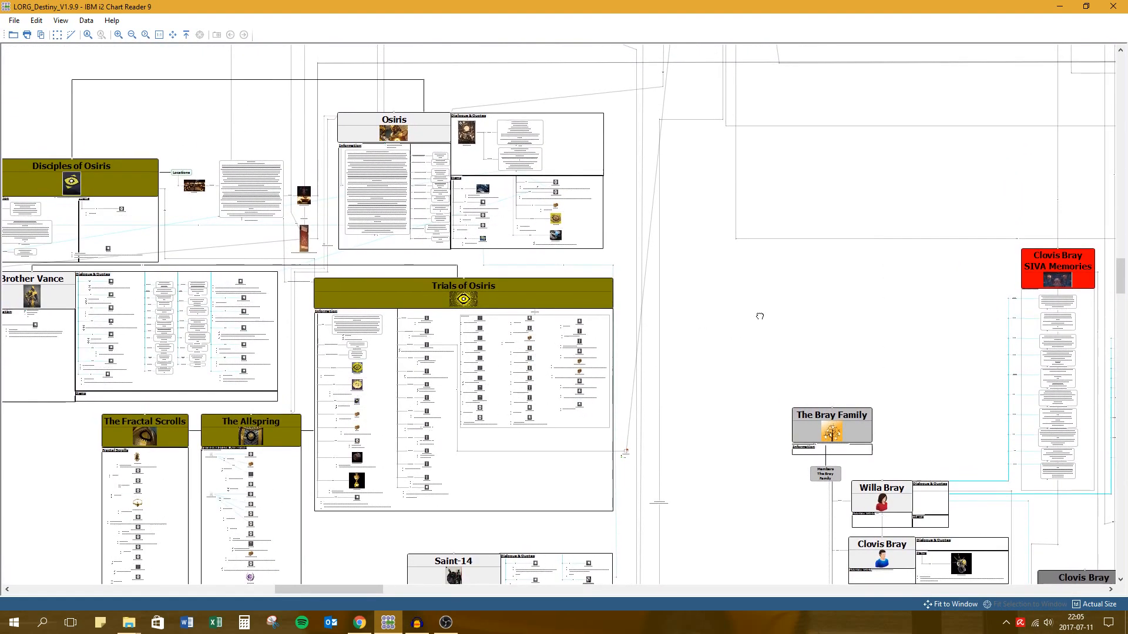
{"action": "mouse_move", "coordinate": [833, 396]}
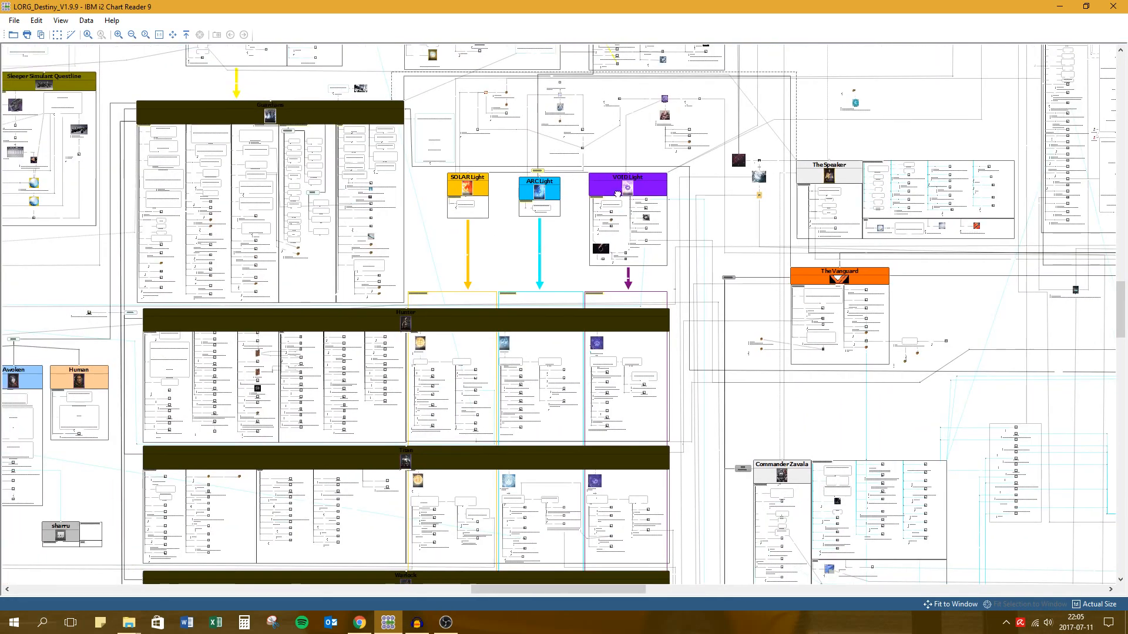
Pull back from Trials of Osiris toward the Solar, Arc and Void Light sections and The Vanguard.
{"action": "scroll", "scroll_direction": "down", "scroll_amount": 3}
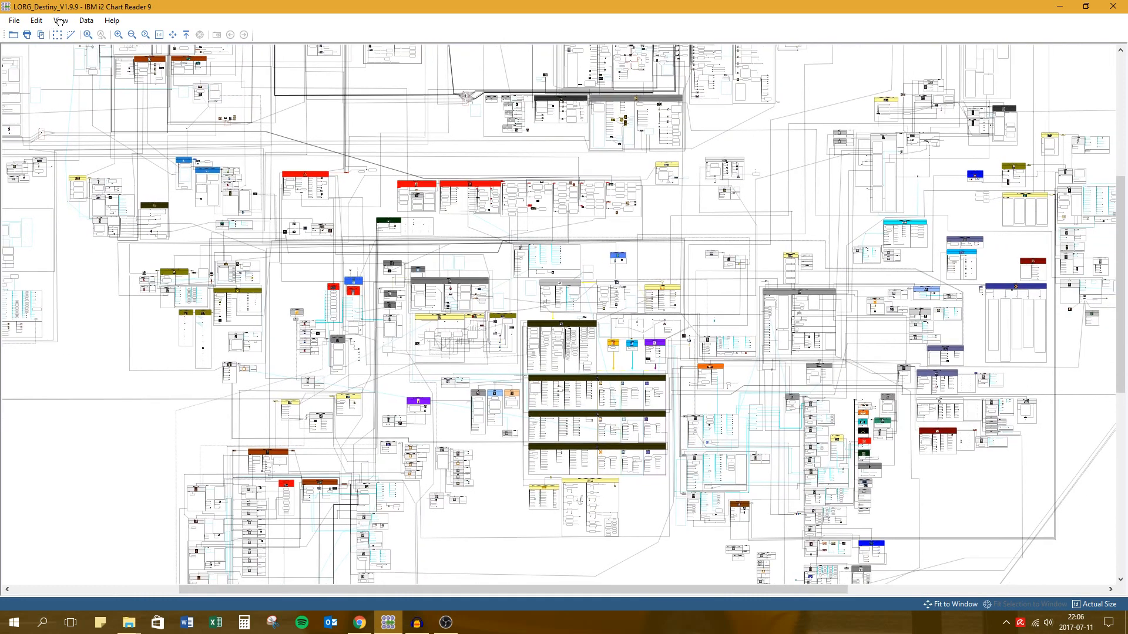
Use View > Reveal Hidden to show all hidden items and links across the chart.
{"action": "left_click", "coordinate": [60, 20]}
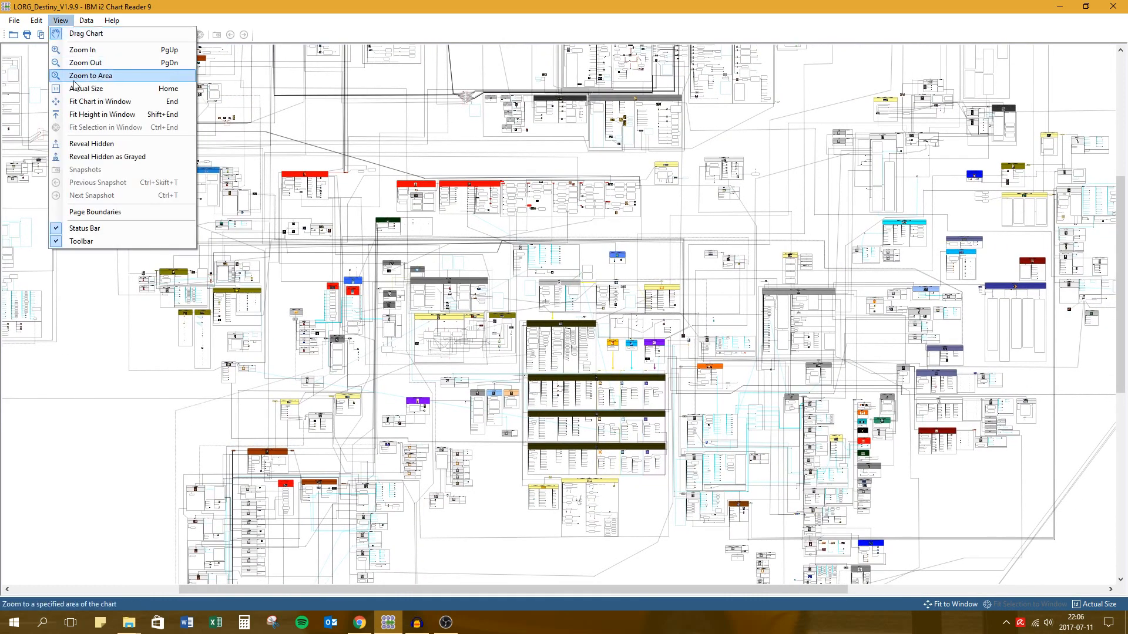
{"action": "left_click", "coordinate": [91, 143]}
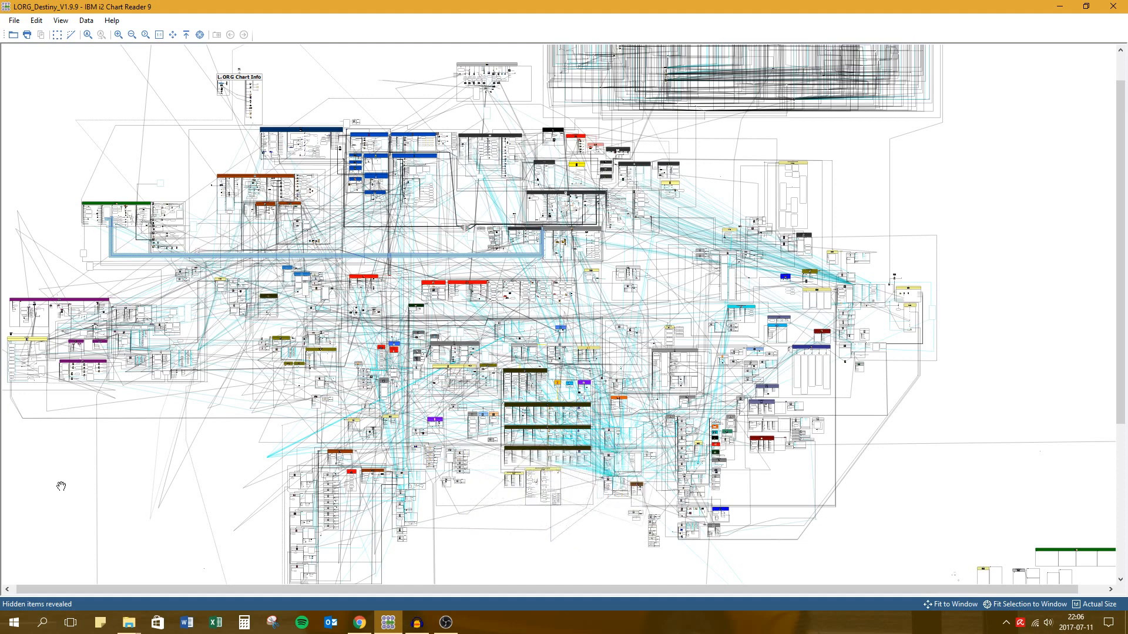
{"action": "mouse_move", "coordinate": [156, 485]}
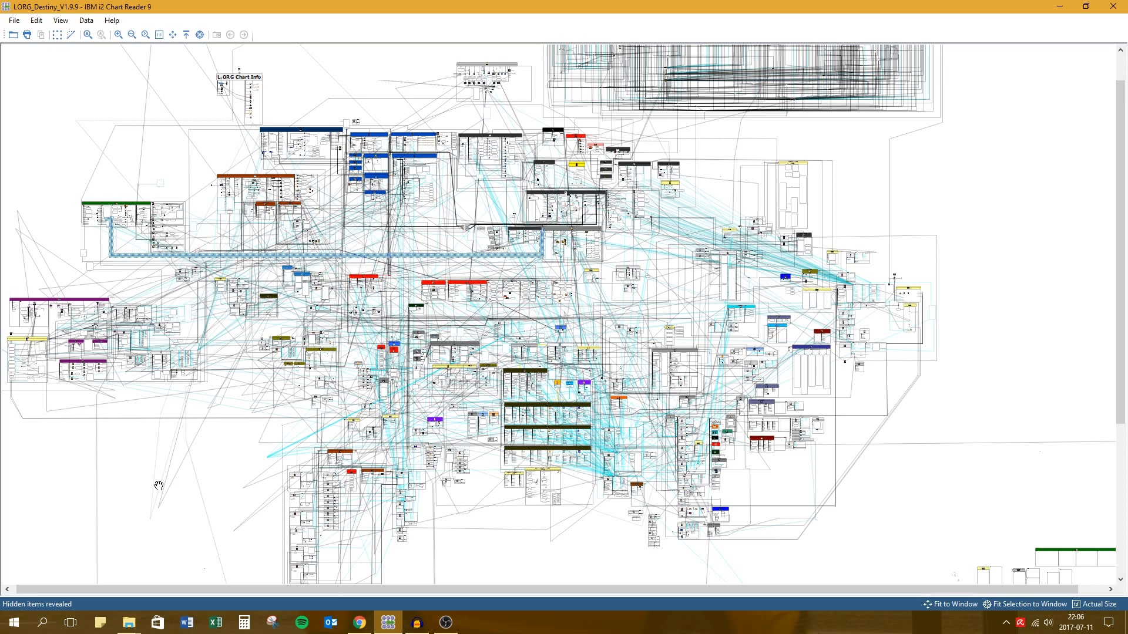
{"action": "mouse_move", "coordinate": [377, 401]}
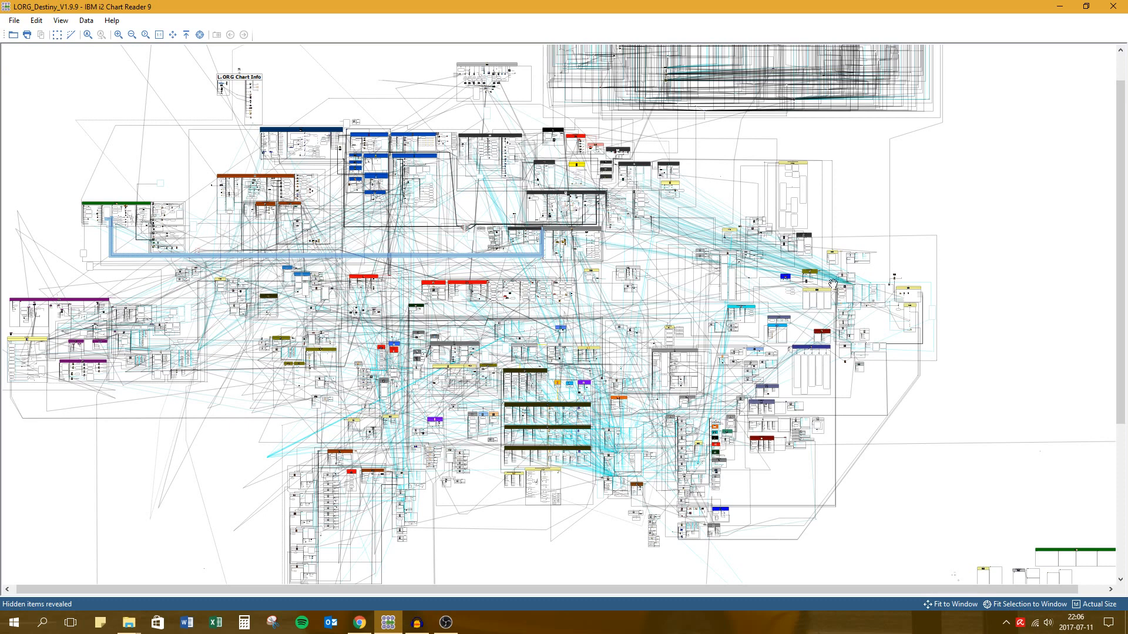
{"action": "mouse_move", "coordinate": [619, 152]}
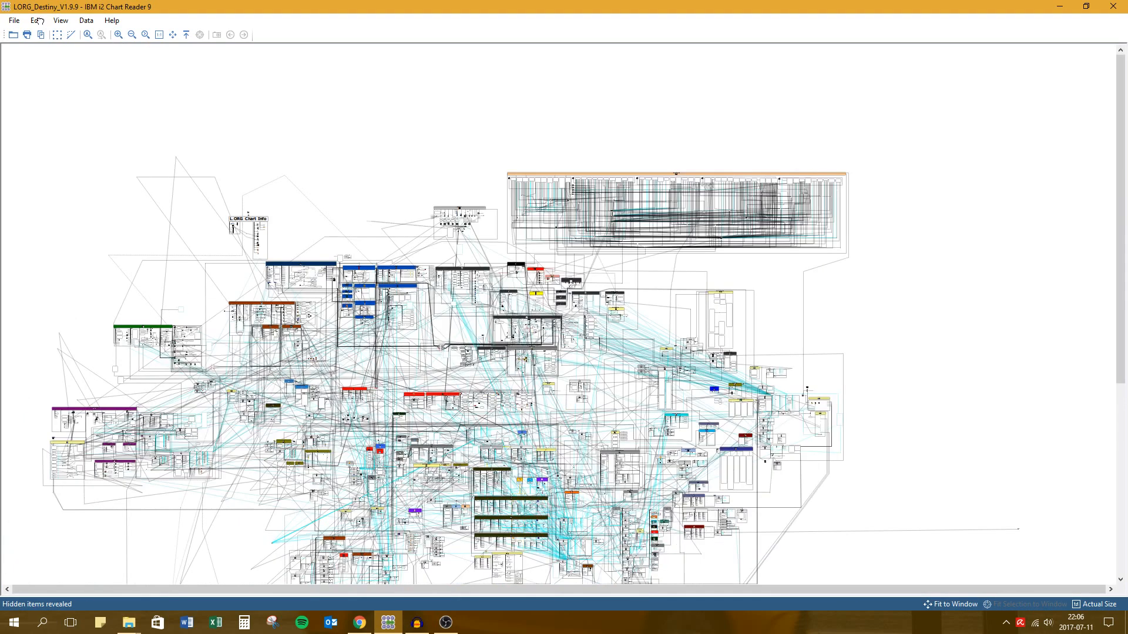
{"action": "left_click", "coordinate": [60, 20]}
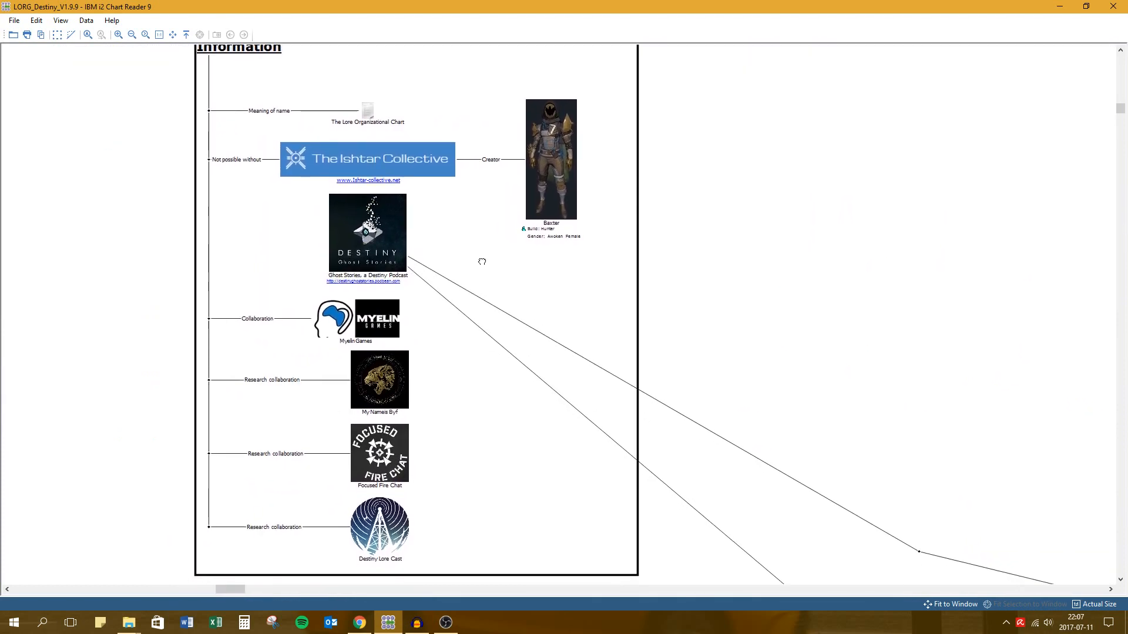
Scroll the L.ORG Chart Info box to the Ishtar Collective, Myelin Games, Focused Fire Chat and Destiny Lore Cast credits.
{"action": "scroll", "scroll_direction": "down", "scroll_amount": 3}
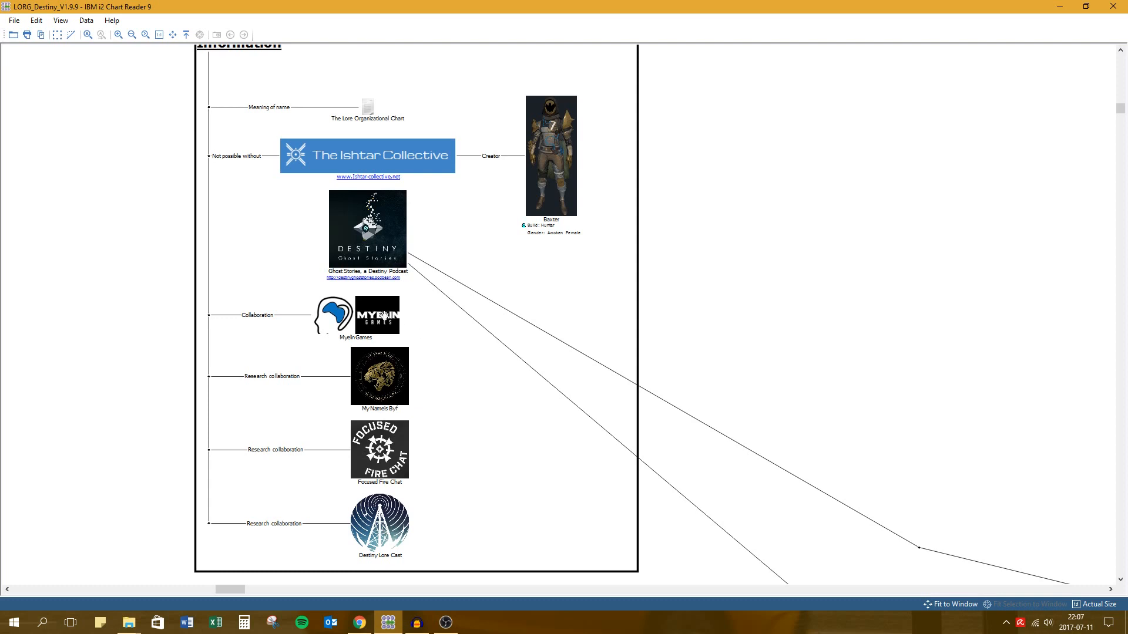
{"action": "mouse_move", "coordinate": [559, 441]}
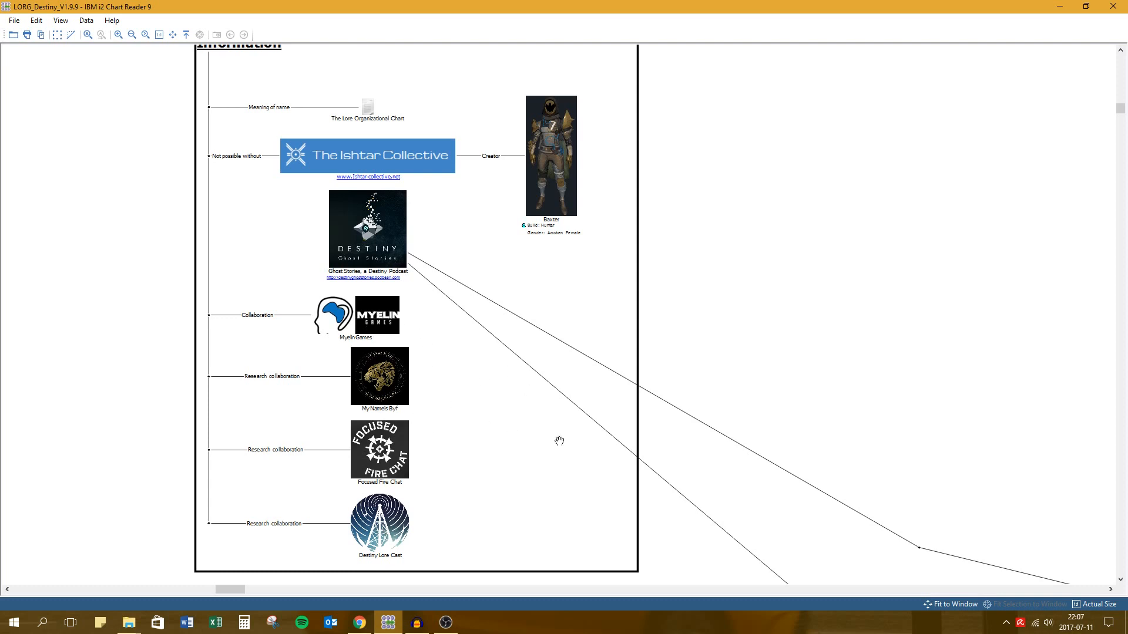
{"action": "mouse_move", "coordinate": [483, 512]}
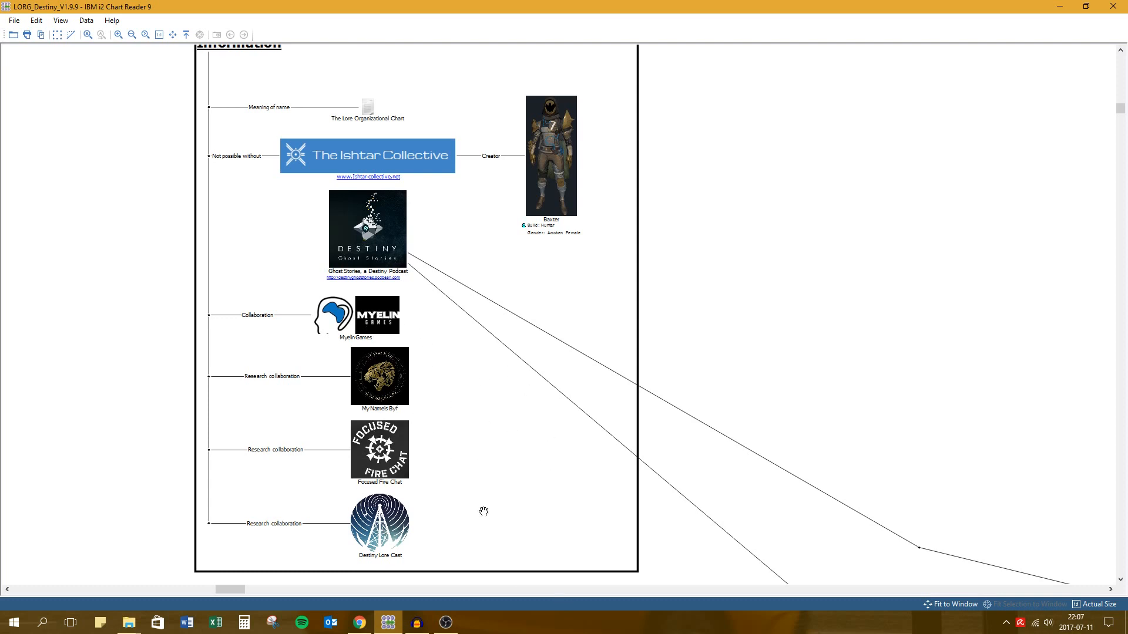
{"action": "mouse_move", "coordinate": [387, 549]}
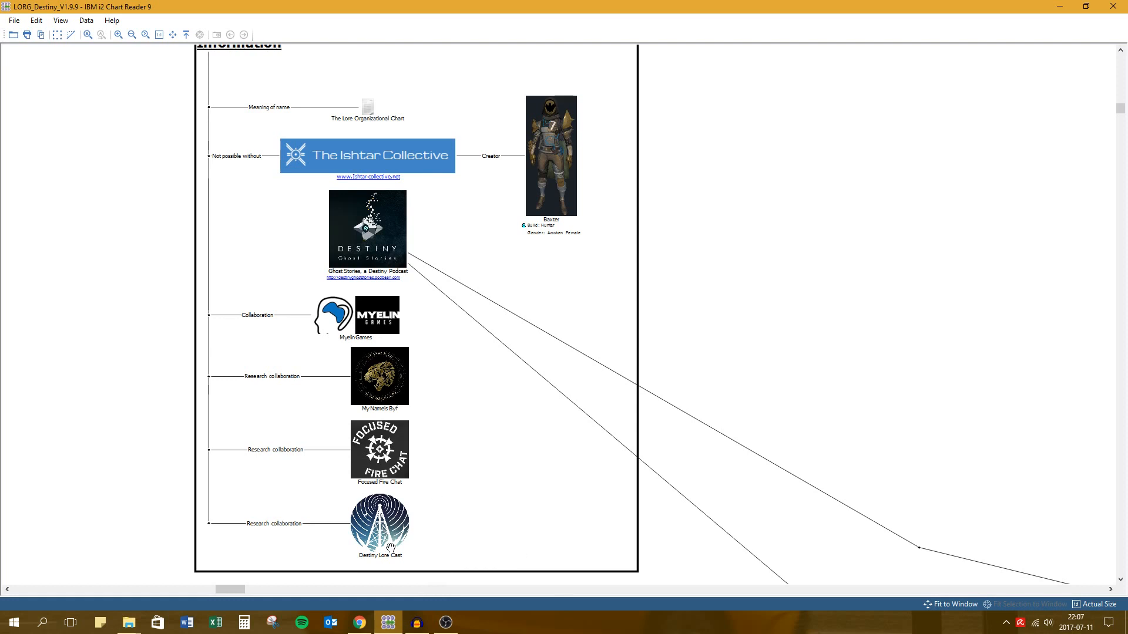
{"action": "mouse_move", "coordinate": [687, 421]}
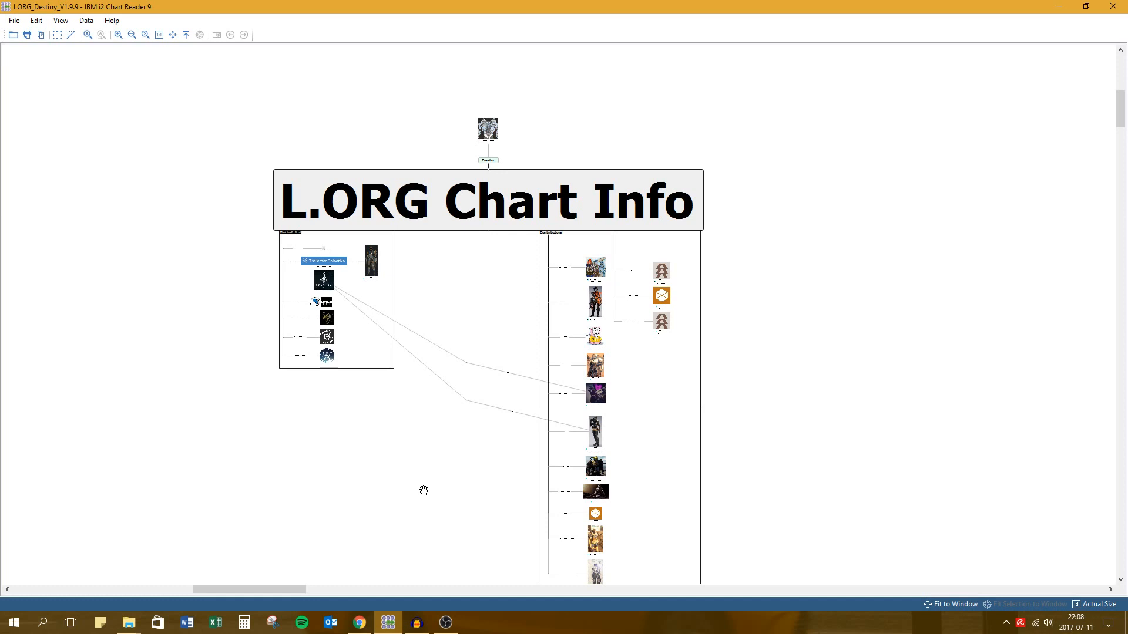
{"action": "mouse_move", "coordinate": [410, 548]}
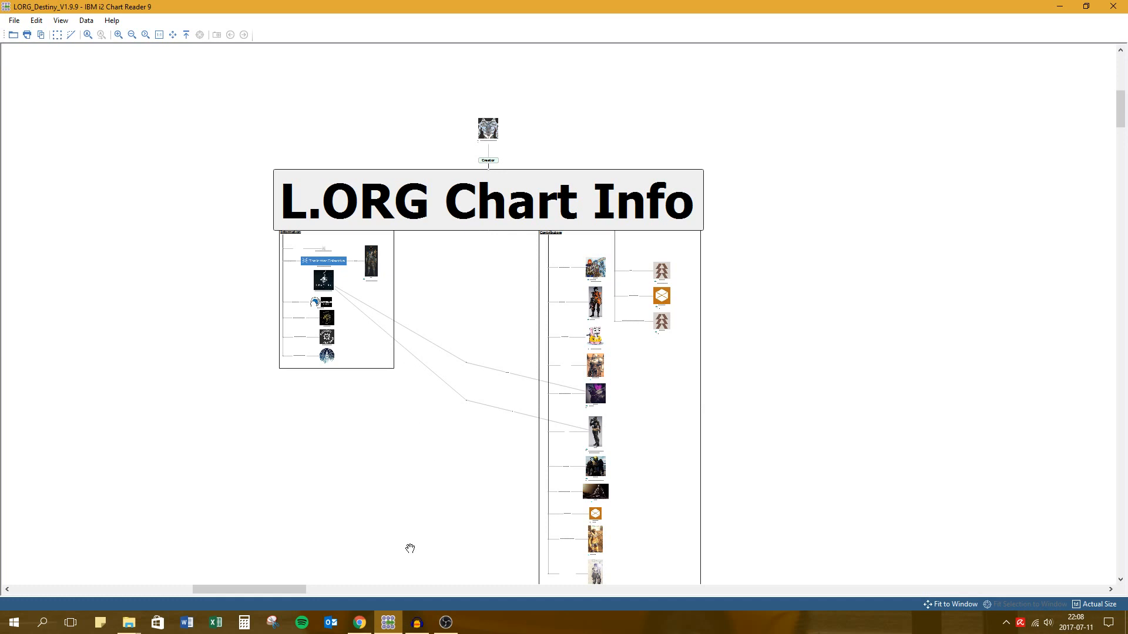